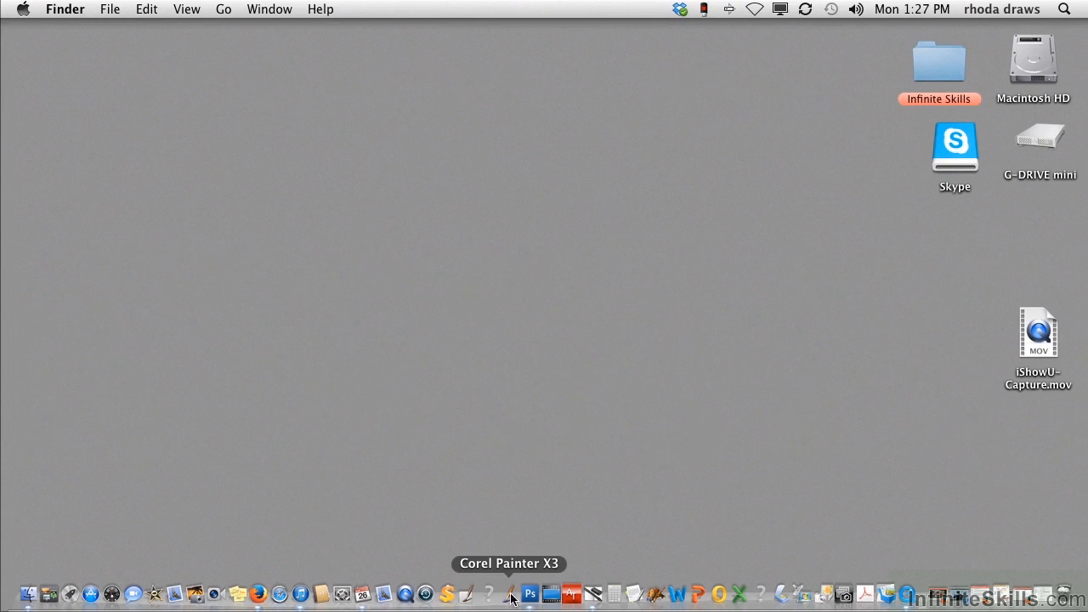
Launch Corel Painter X3 from its Dock icon
click(528, 594)
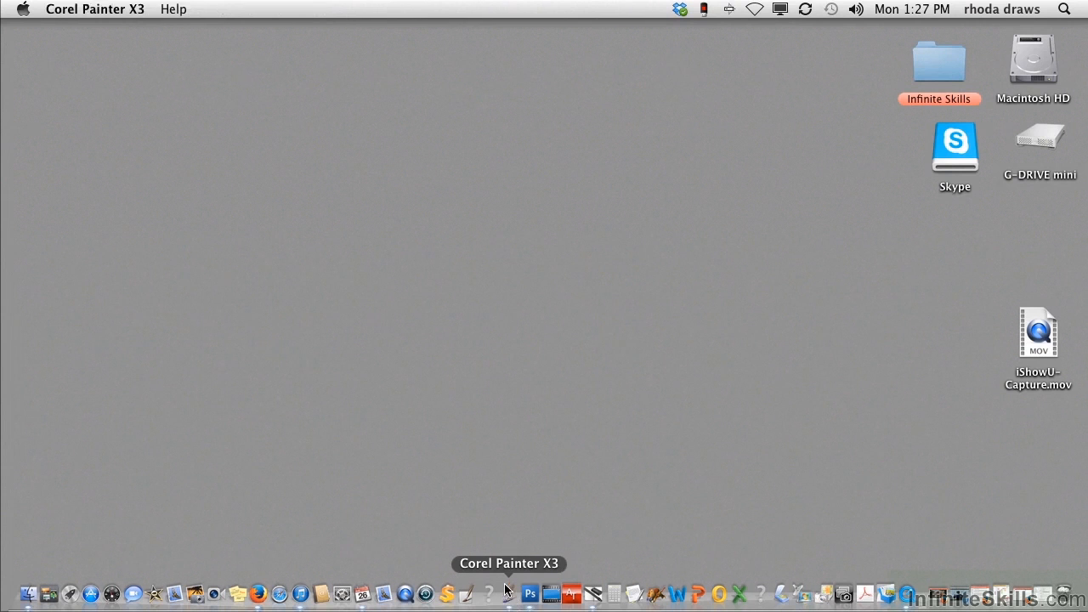
Let Painter X3 load, then cycle the Welcome screen's featured artwork
click(529, 594)
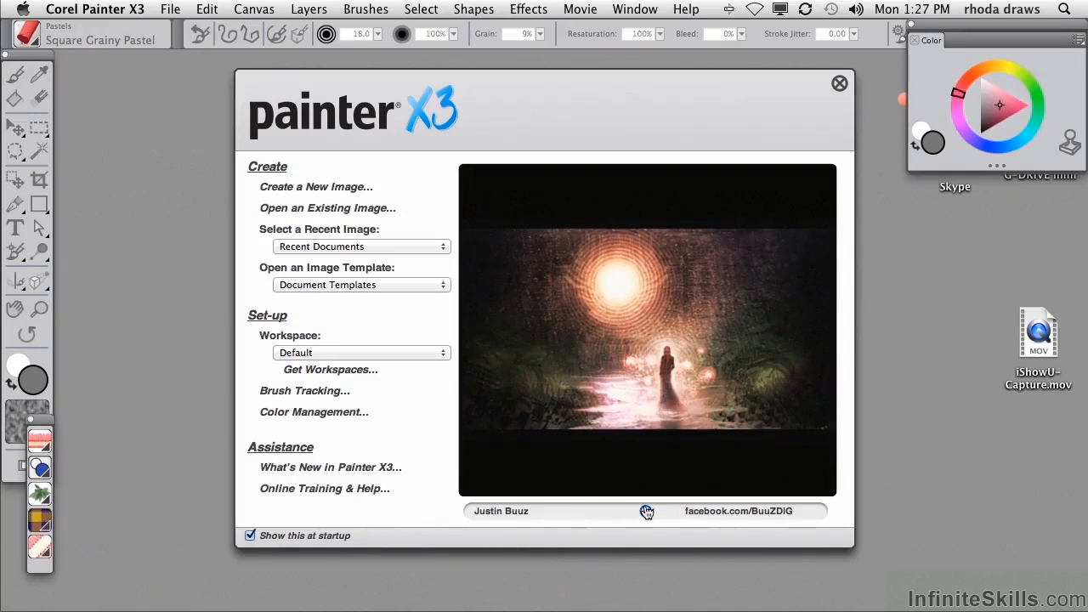
mouse_move(659, 508)
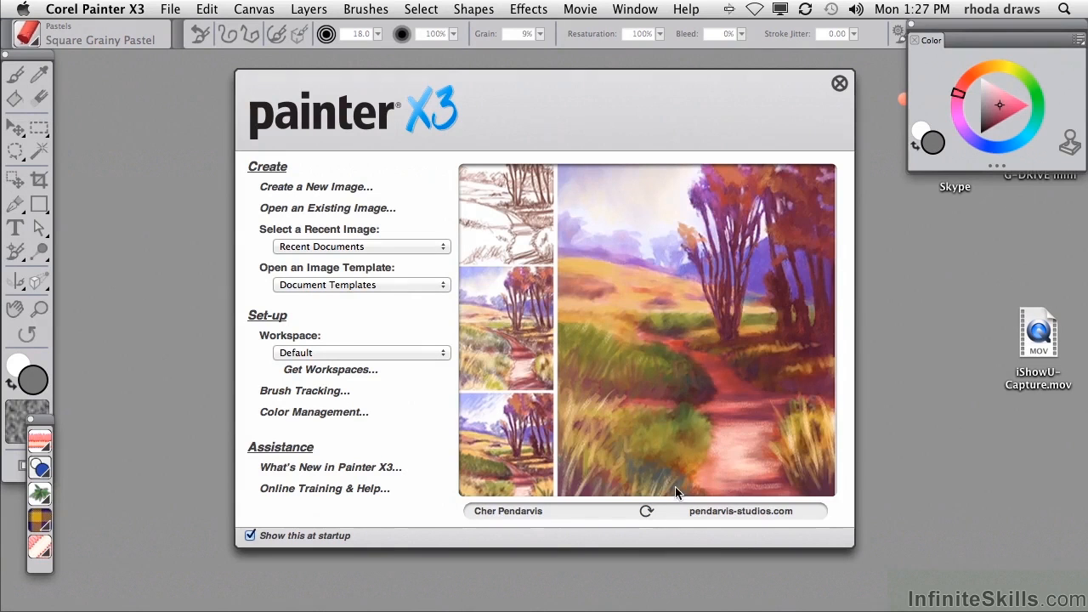
click(647, 511)
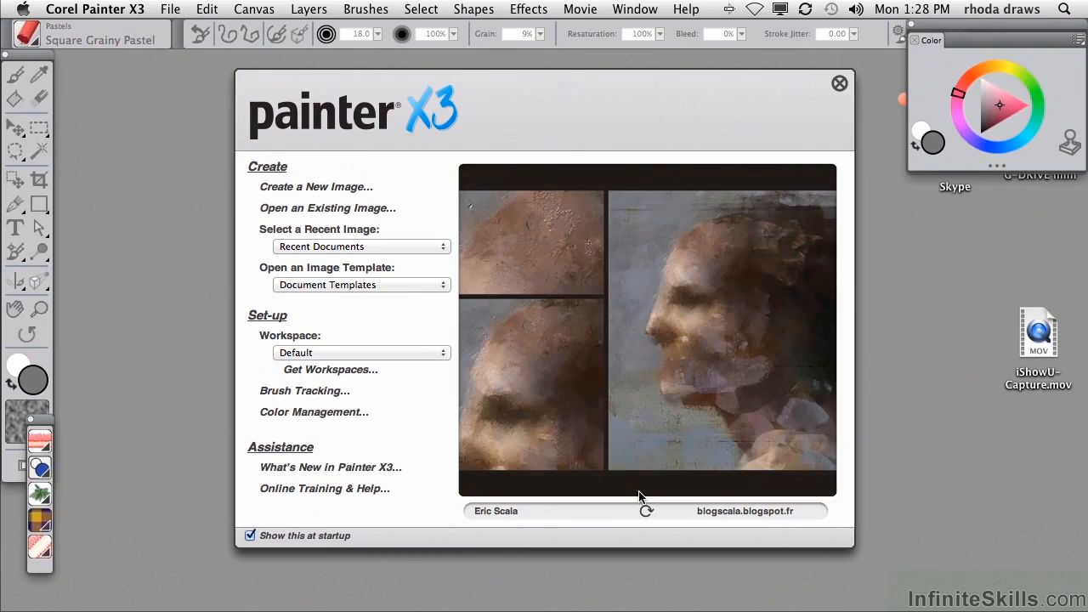
mouse_move(315, 186)
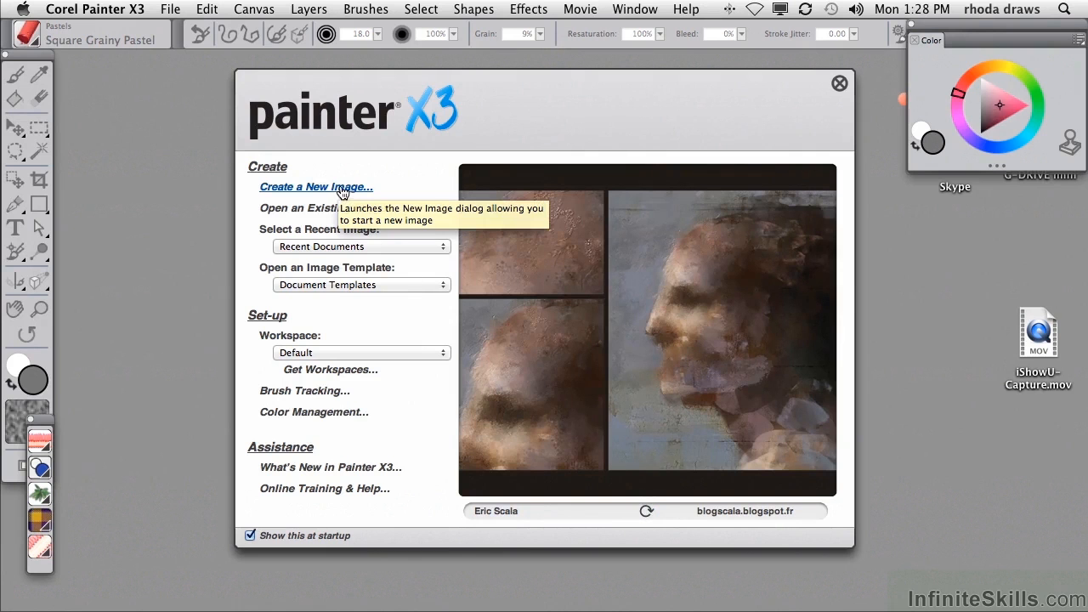
mouse_move(354, 213)
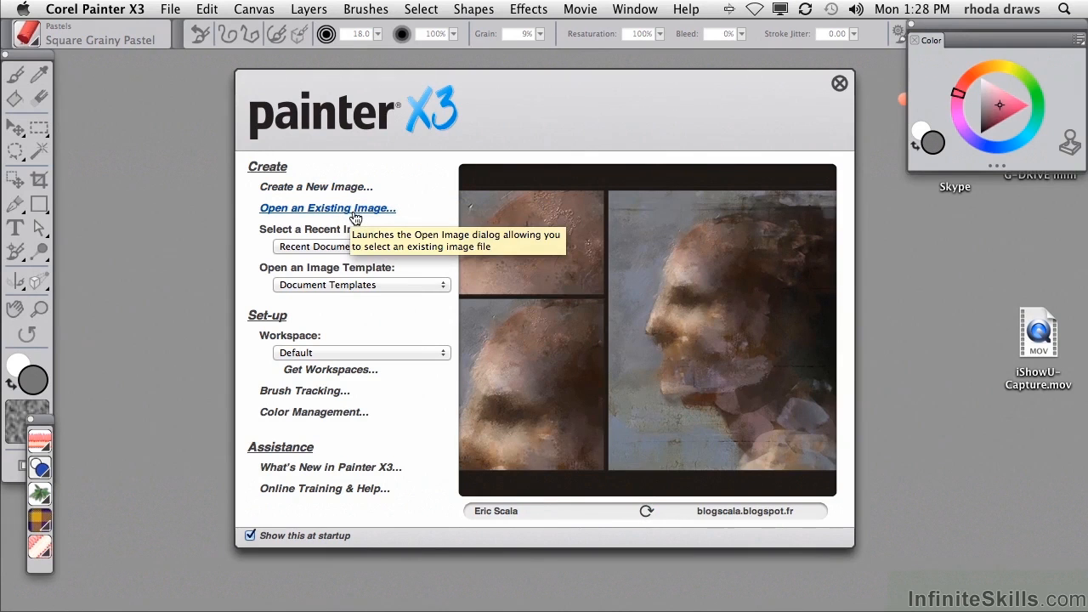
mouse_move(347, 240)
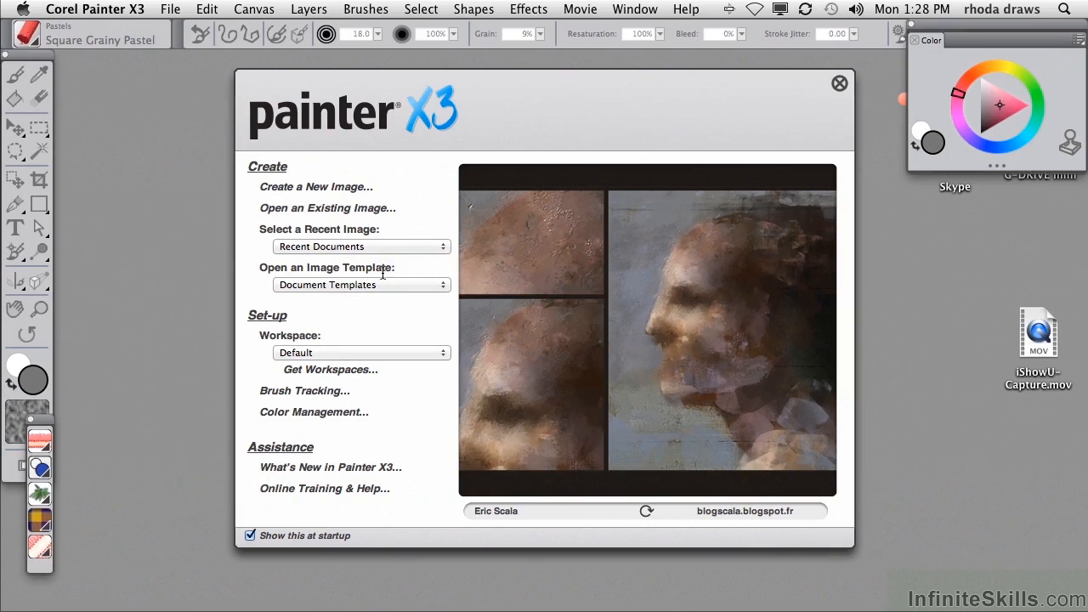
mouse_move(388, 279)
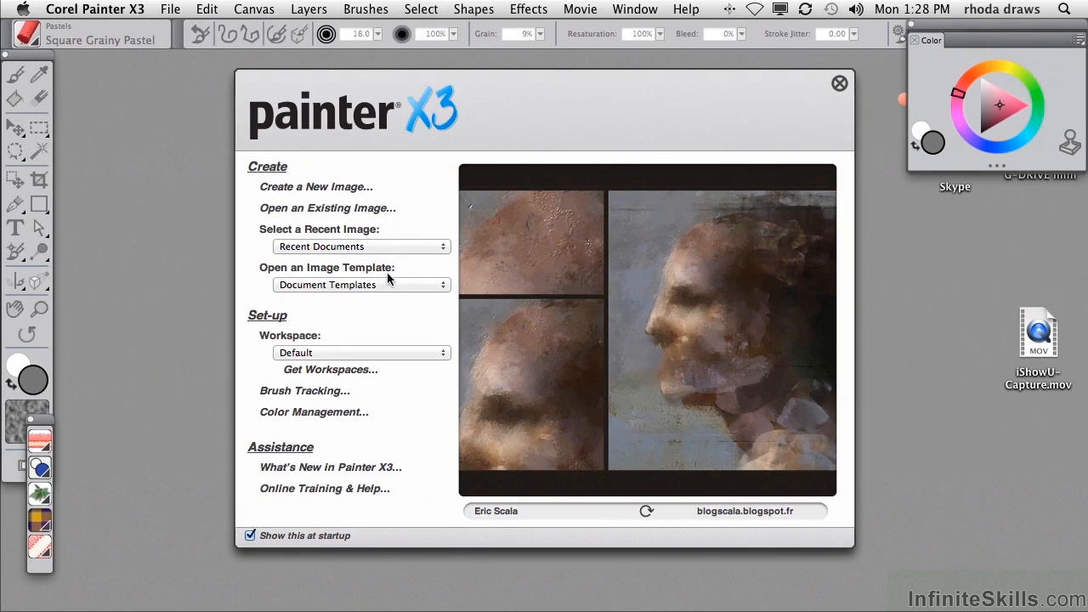
mouse_move(323, 357)
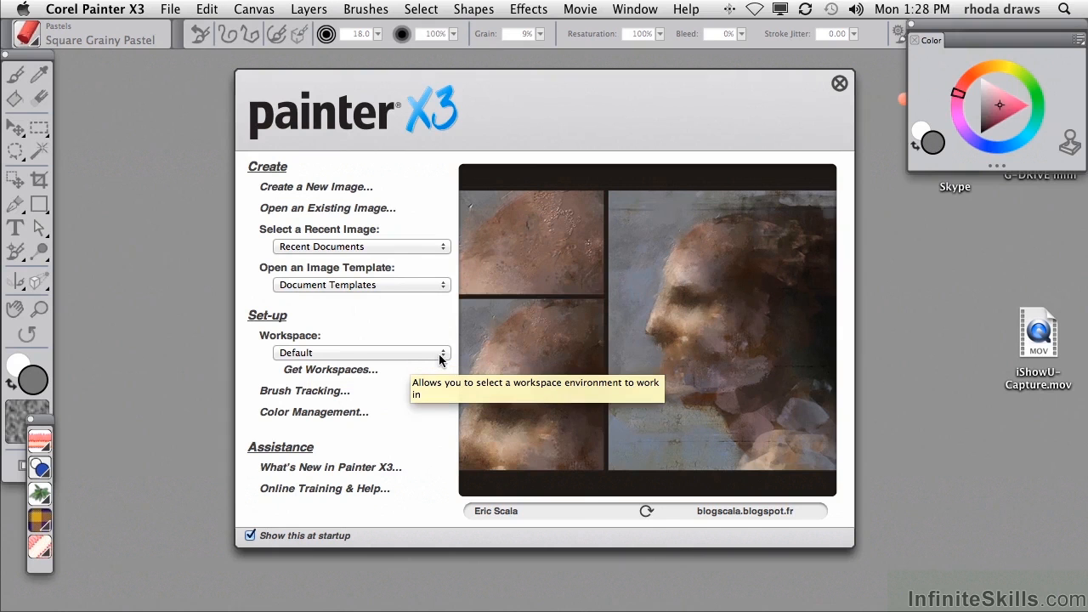
mouse_move(442, 361)
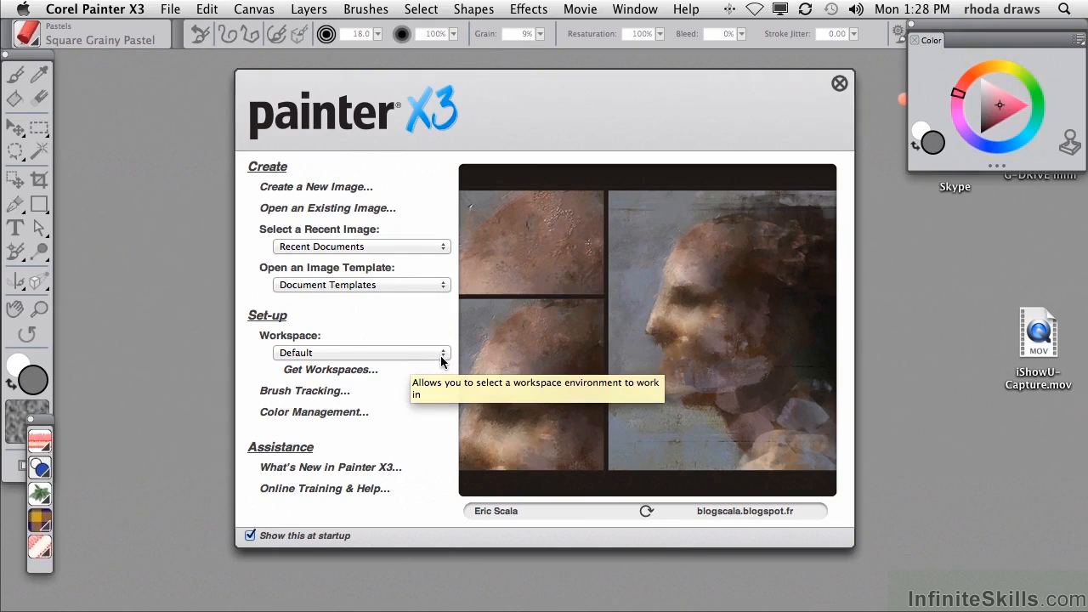
mouse_move(404, 336)
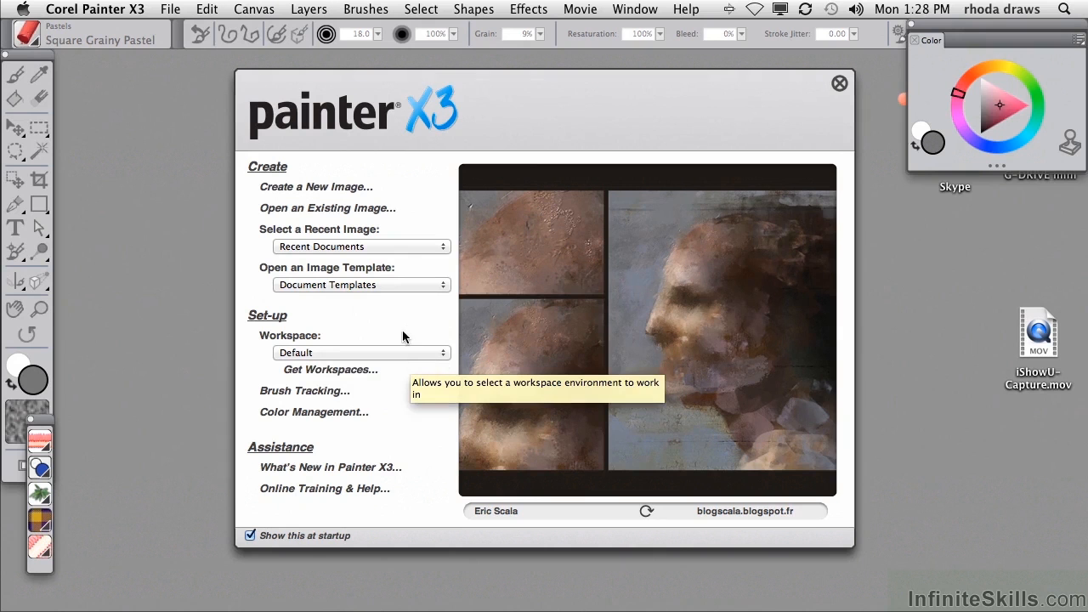
mouse_move(407, 351)
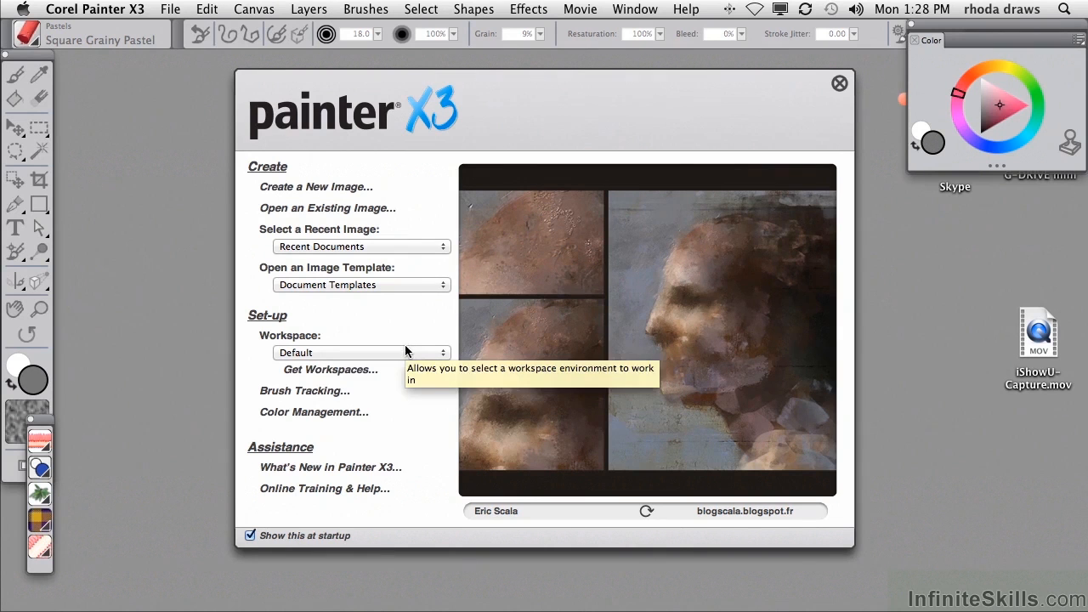
mouse_move(379, 378)
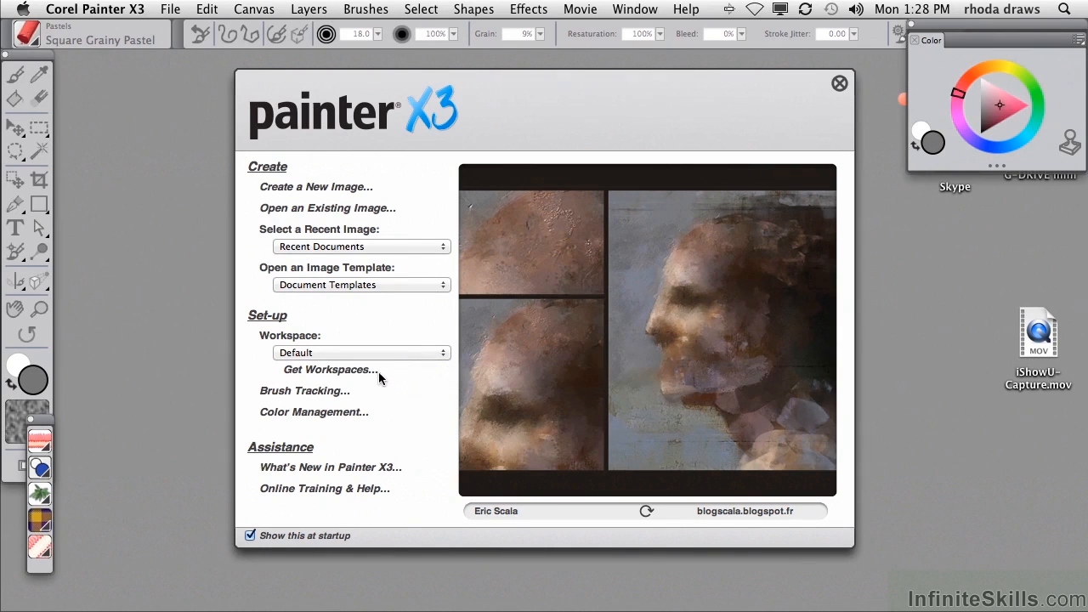
mouse_move(376, 384)
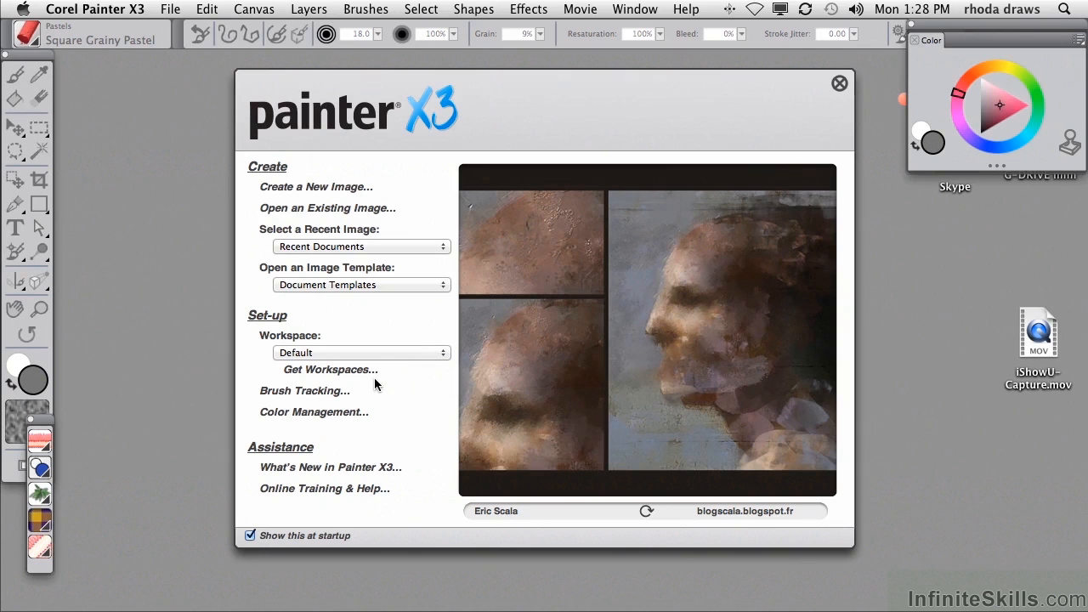
Calibrate Brush Tracking with a sample Scratch Pad stroke and accept it
click(305, 391)
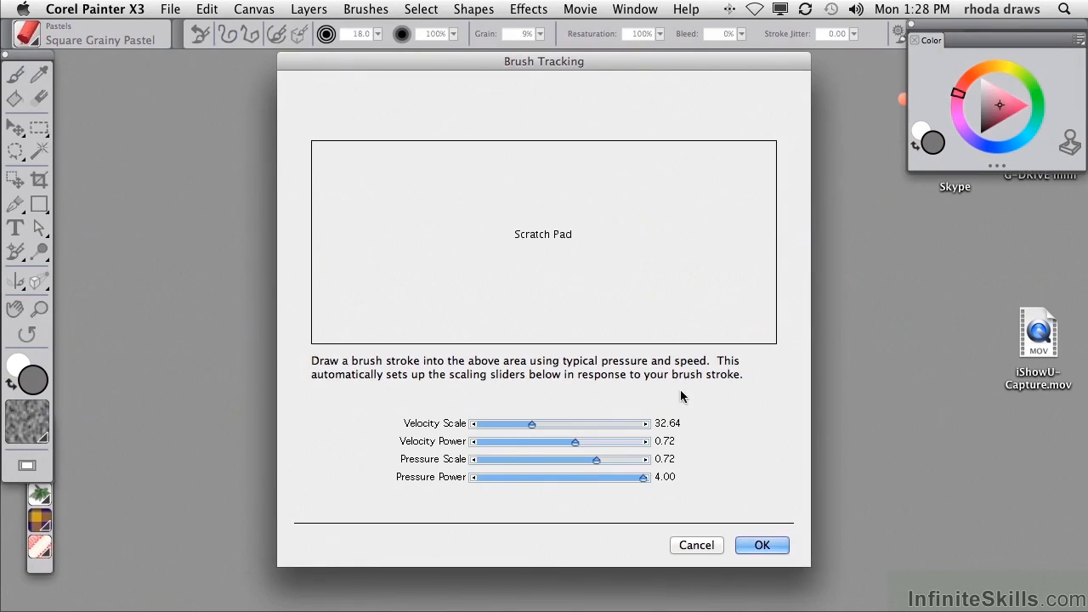
mouse_move(372, 248)
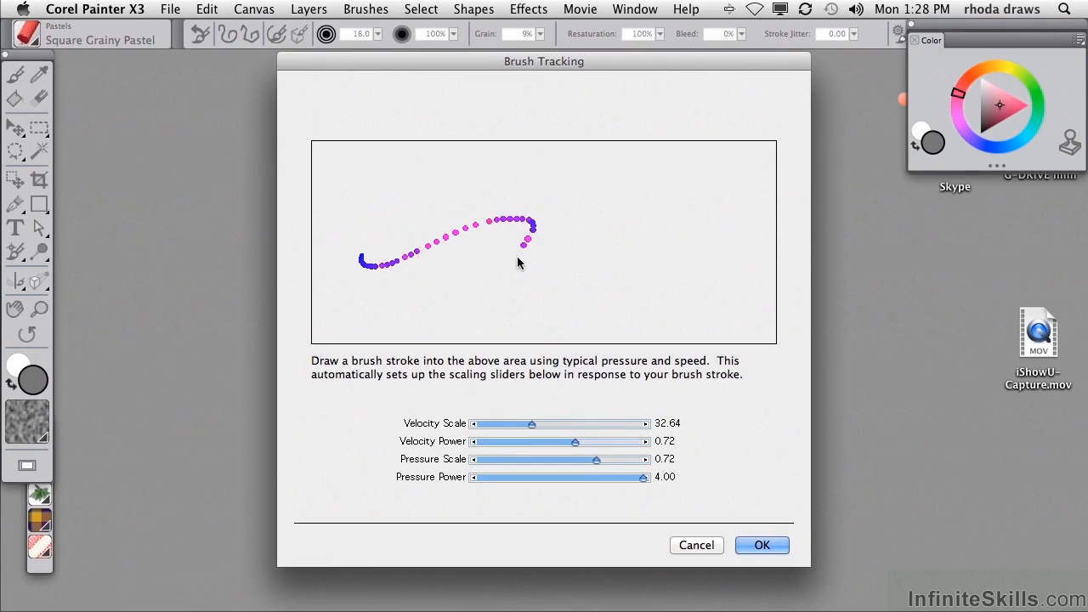
drag(522, 255, 736, 268)
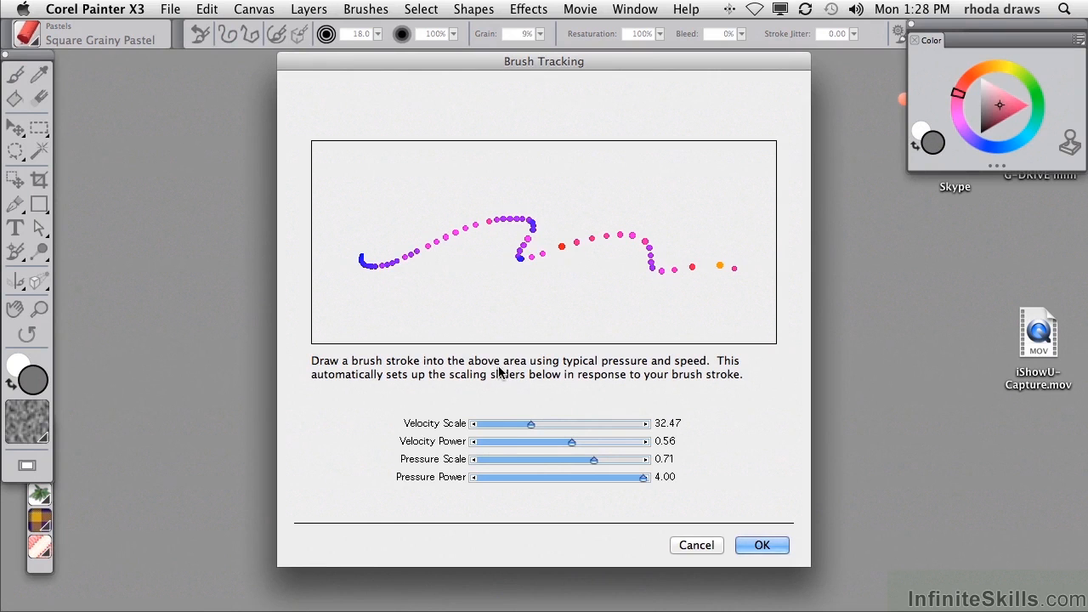
mouse_move(551, 375)
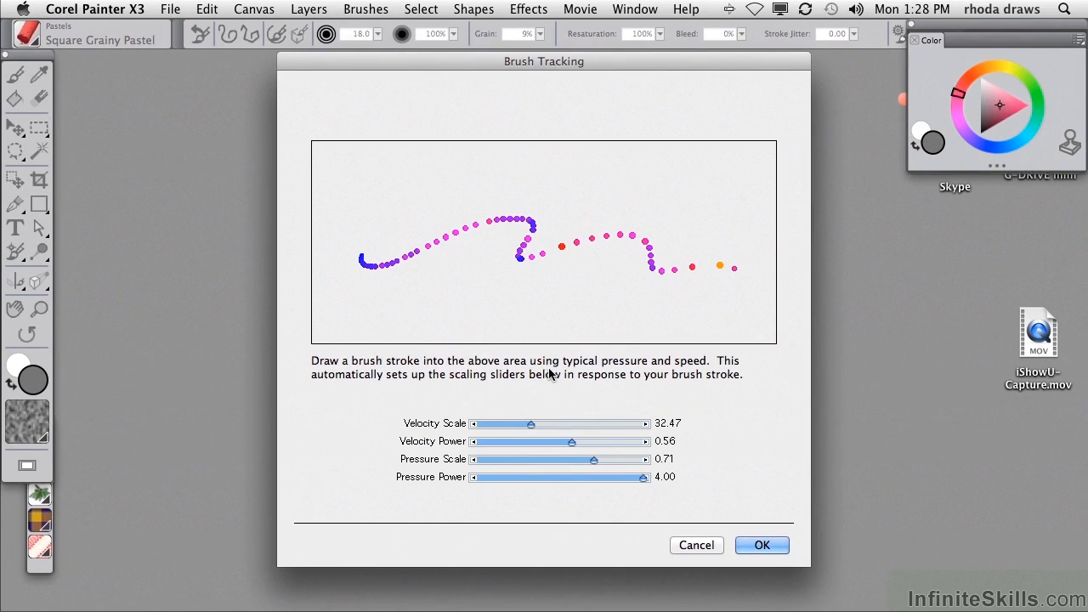
mouse_move(567, 331)
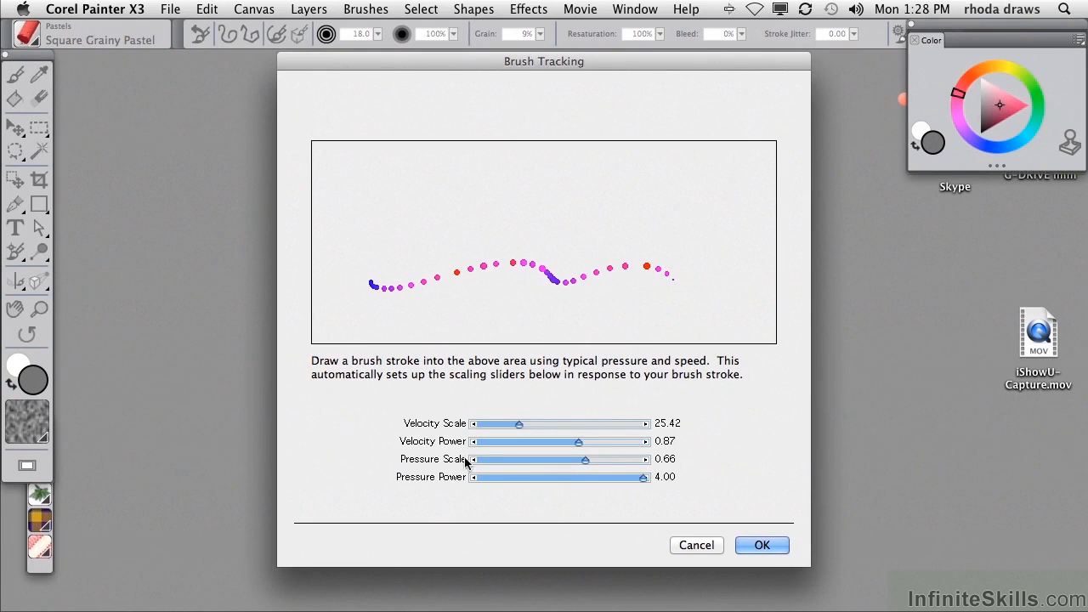
mouse_move(392, 221)
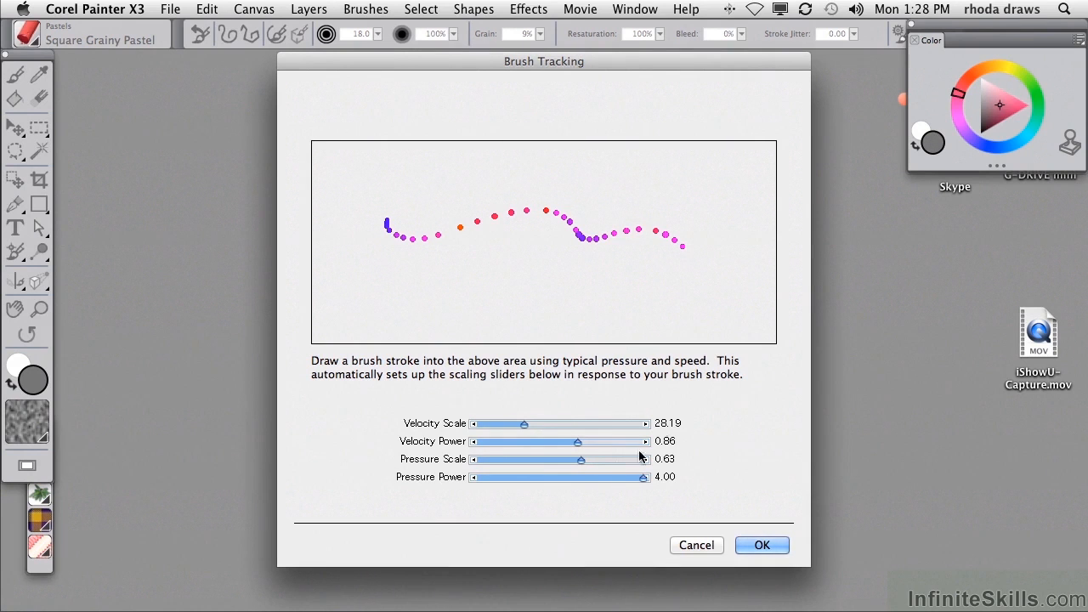
mouse_move(764, 490)
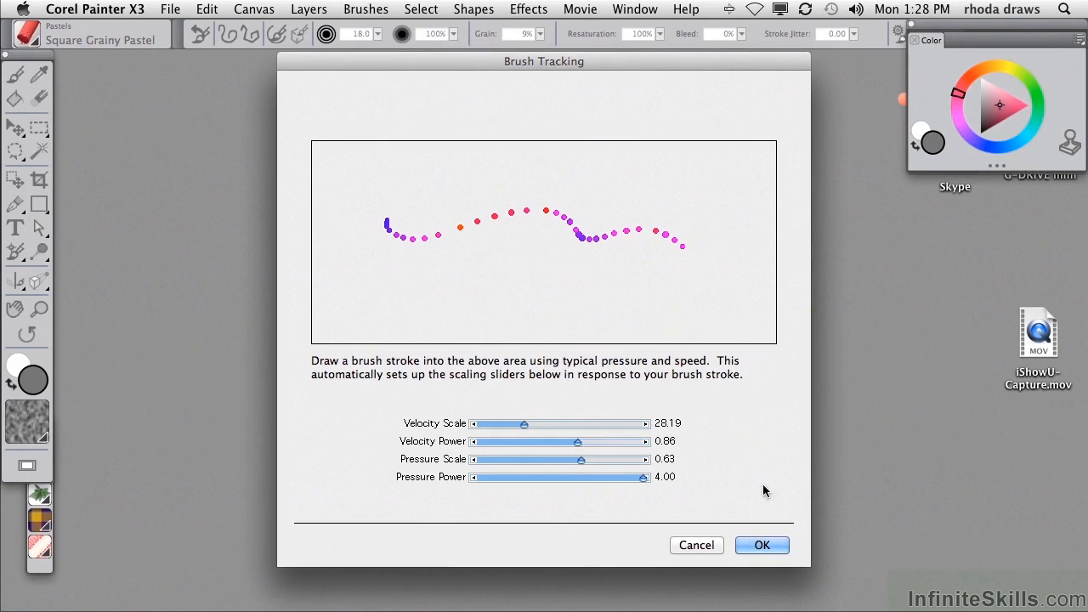
click(762, 545)
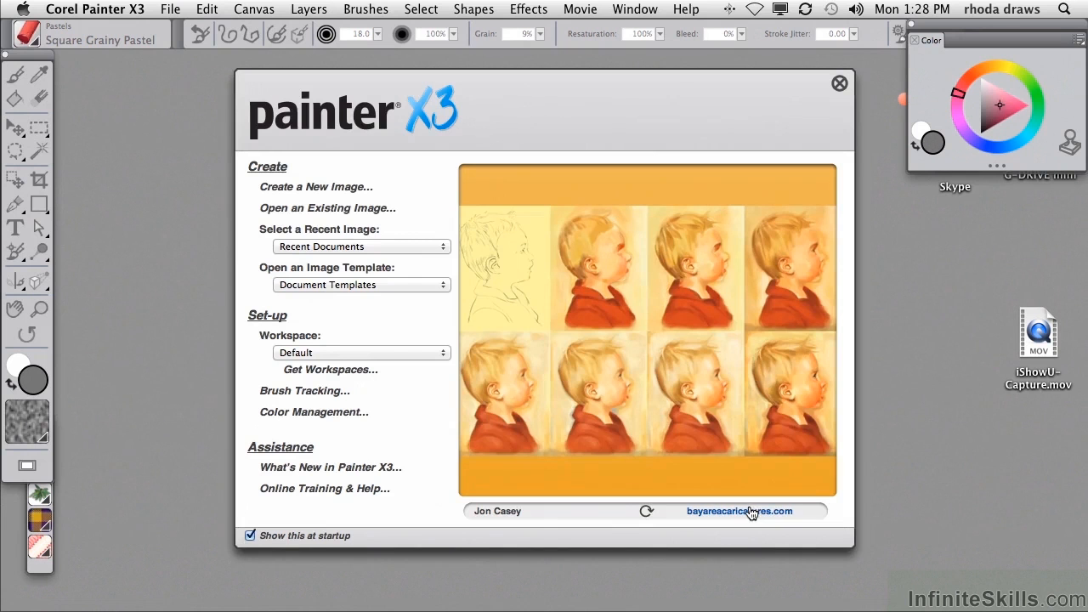
mouse_move(315, 186)
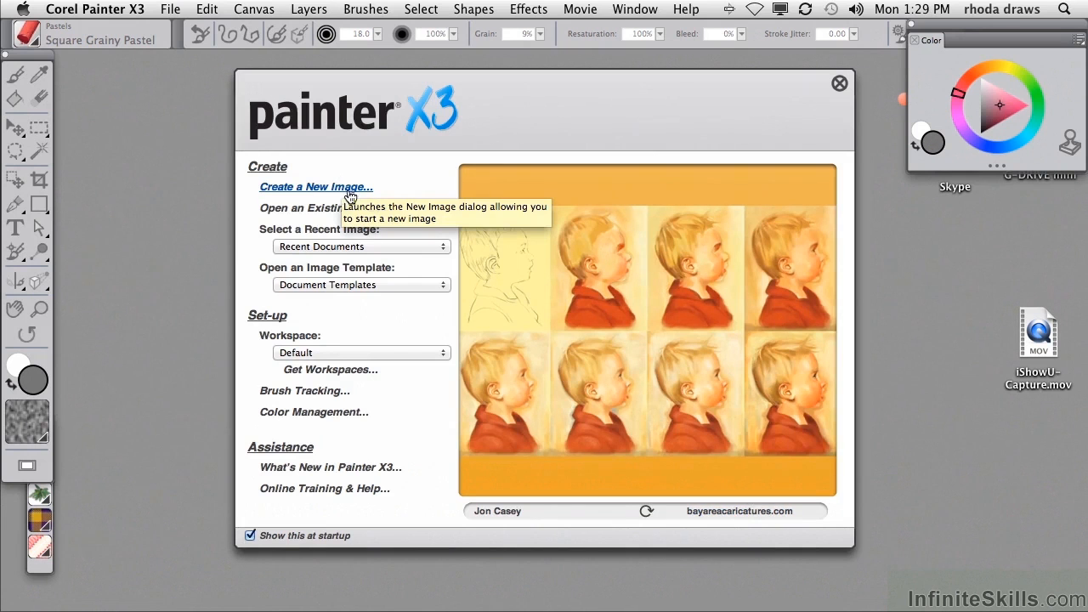
Start a new image in pixels (1296 × 864, 72 ppi) and confirm a pale pink paper colour
click(316, 186)
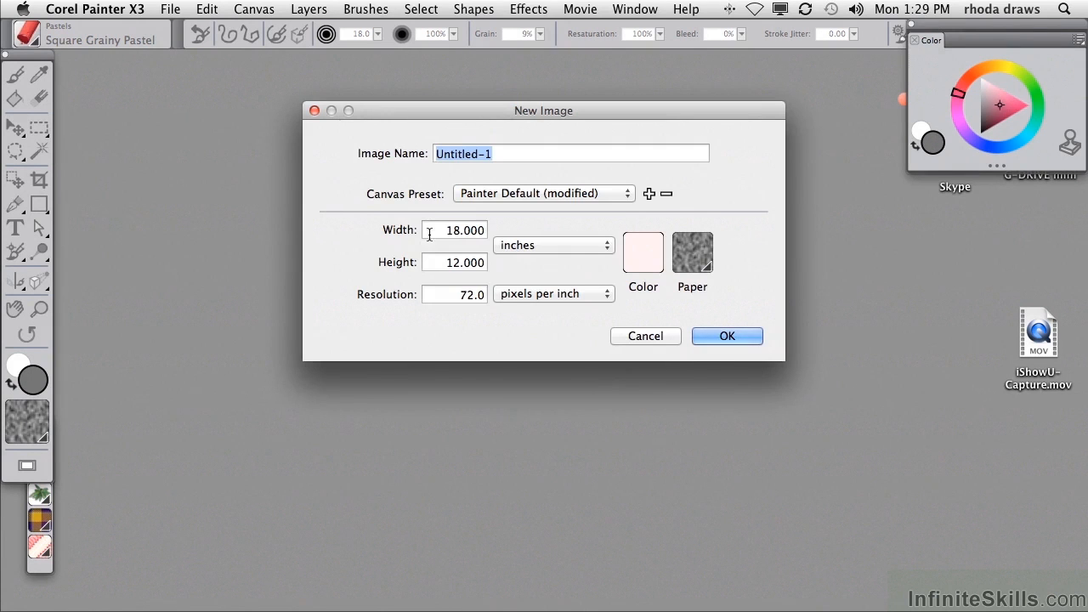
mouse_move(481, 247)
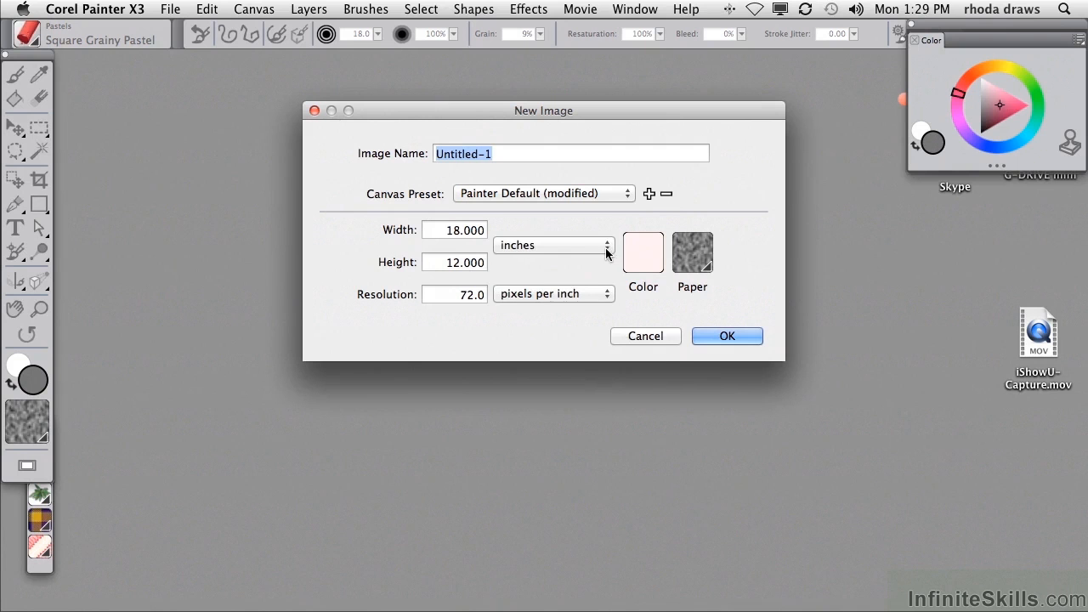
click(553, 245)
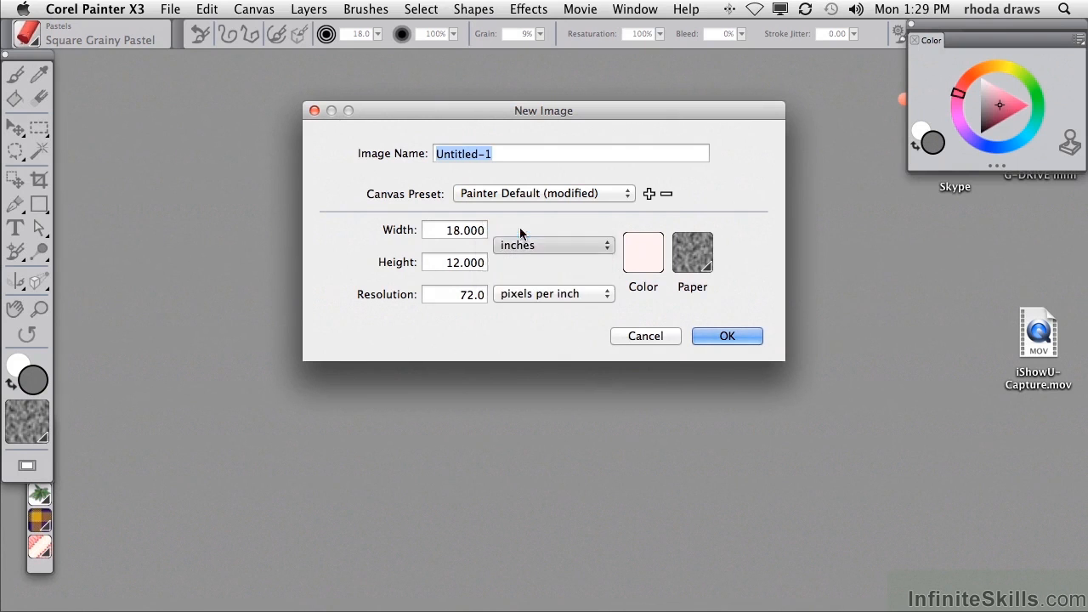
click(554, 245)
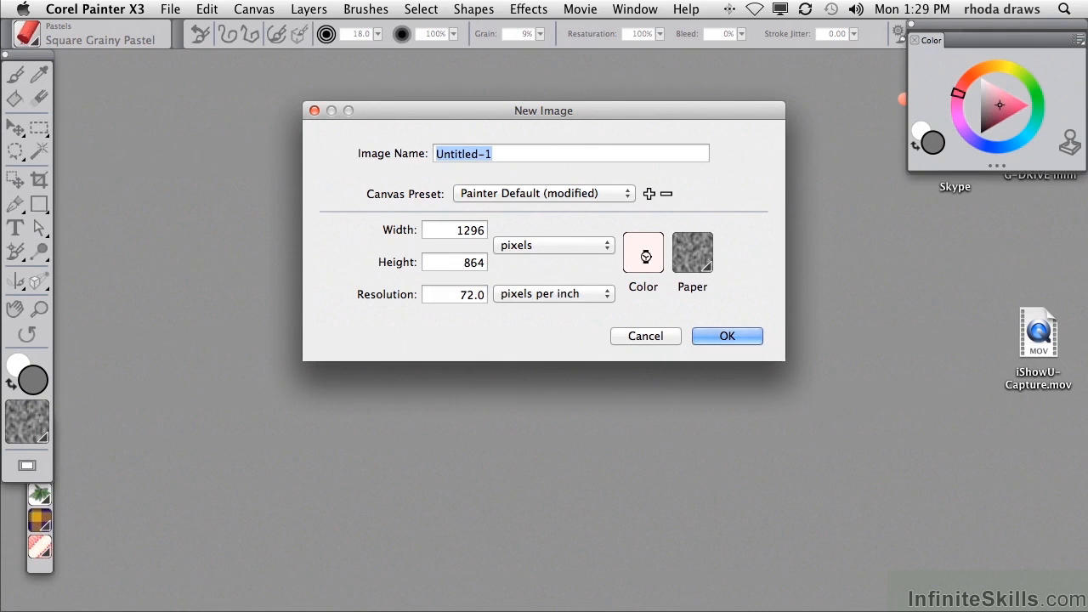
click(643, 252)
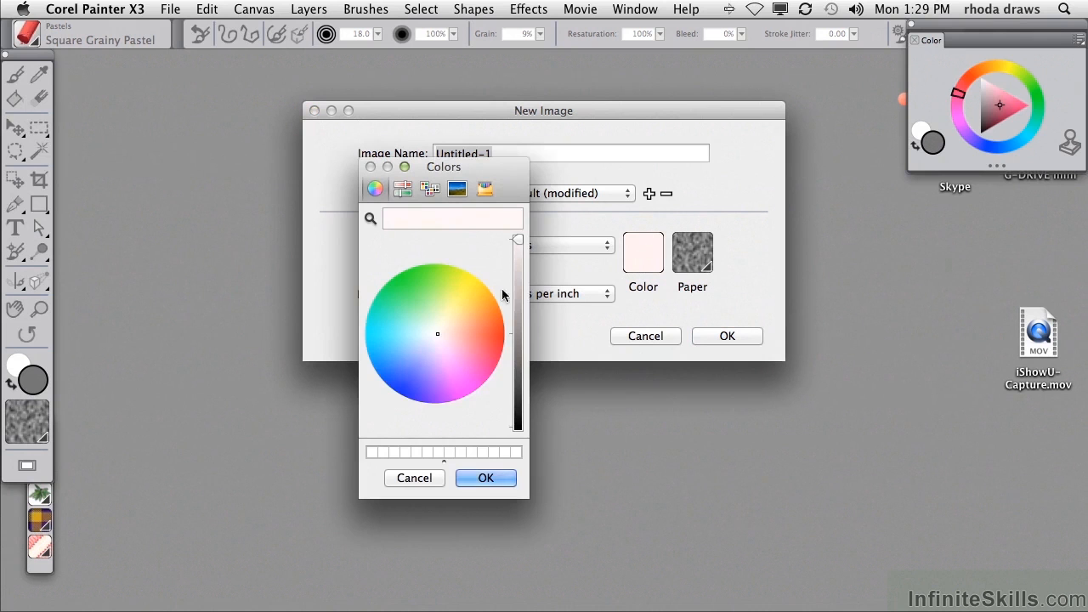
mouse_move(474, 355)
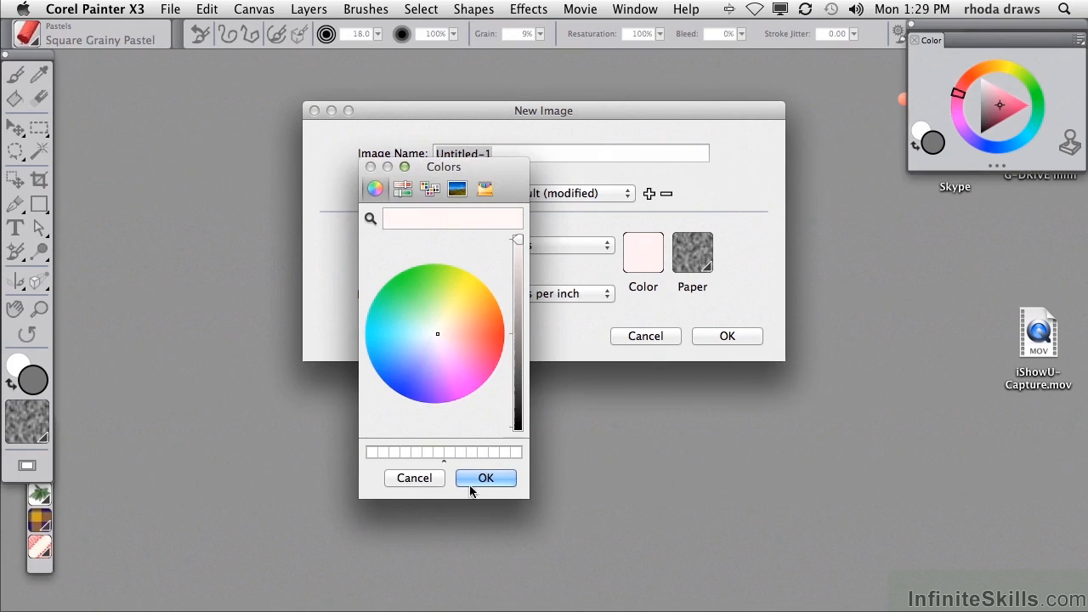
click(485, 477)
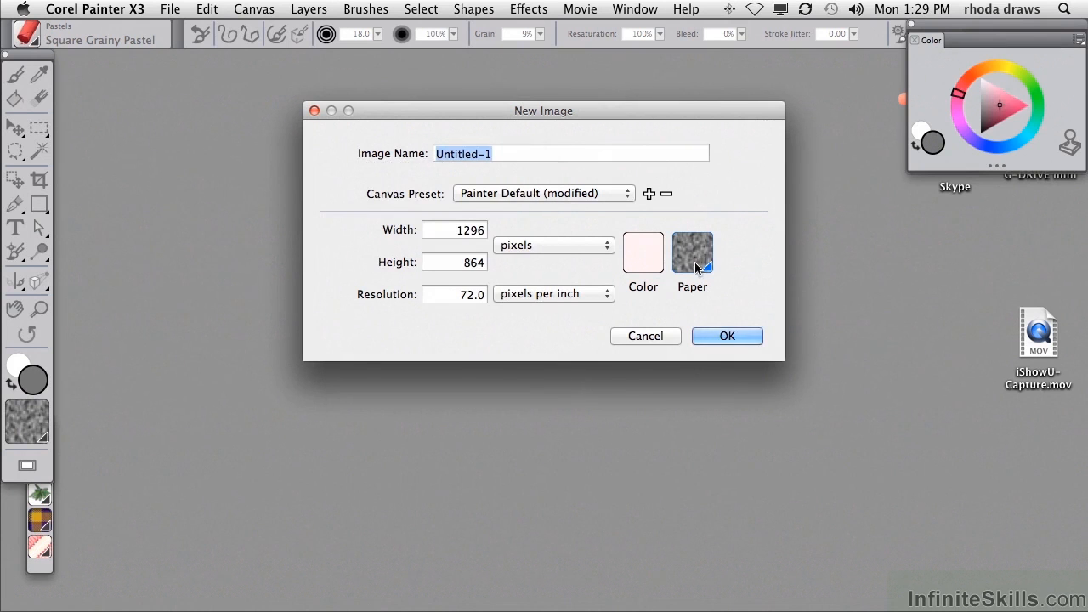
mouse_move(692, 259)
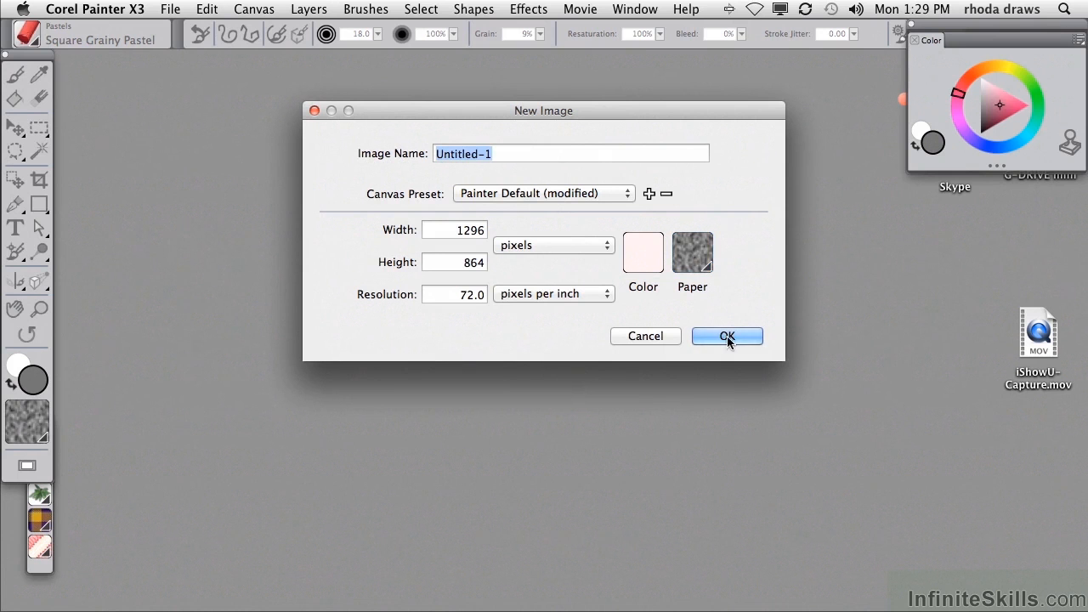
Create the pale pink Untitled-1 canvas and zoom it to 100% with the Magnifier
click(727, 336)
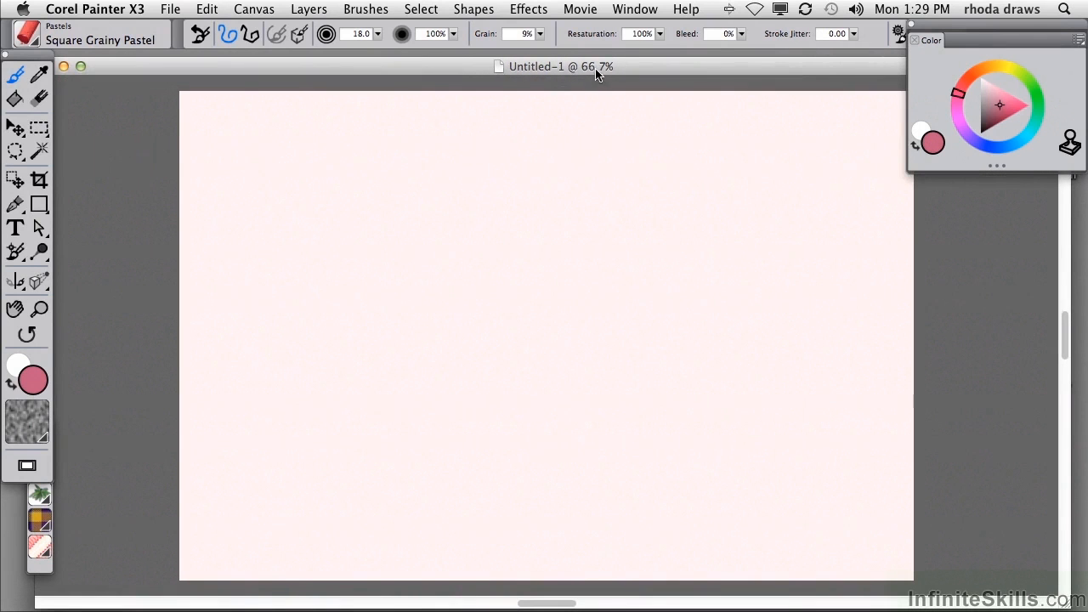
mouse_move(16, 309)
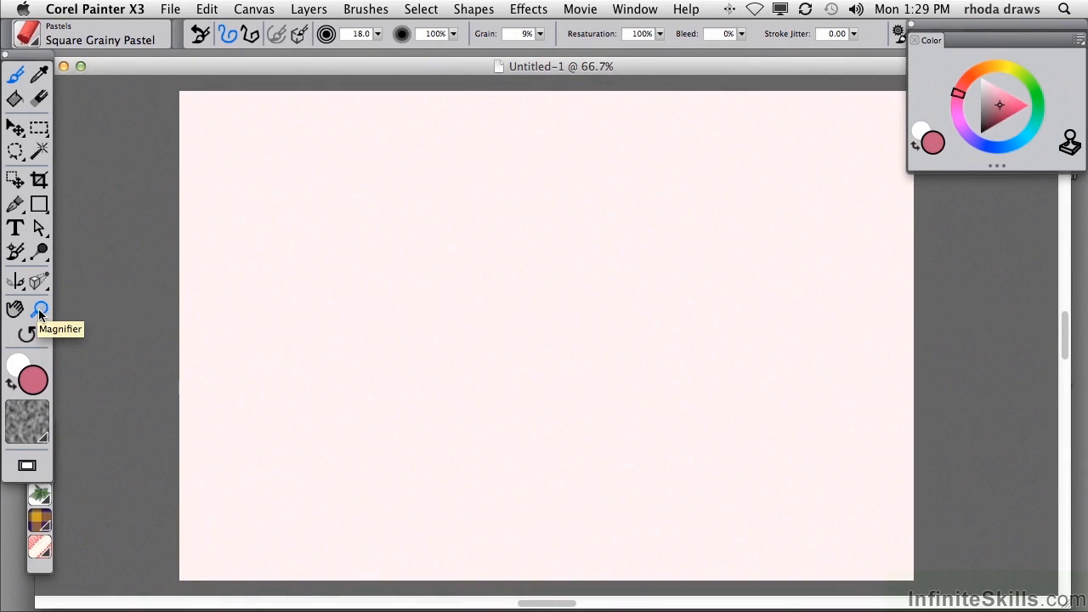
click(40, 309)
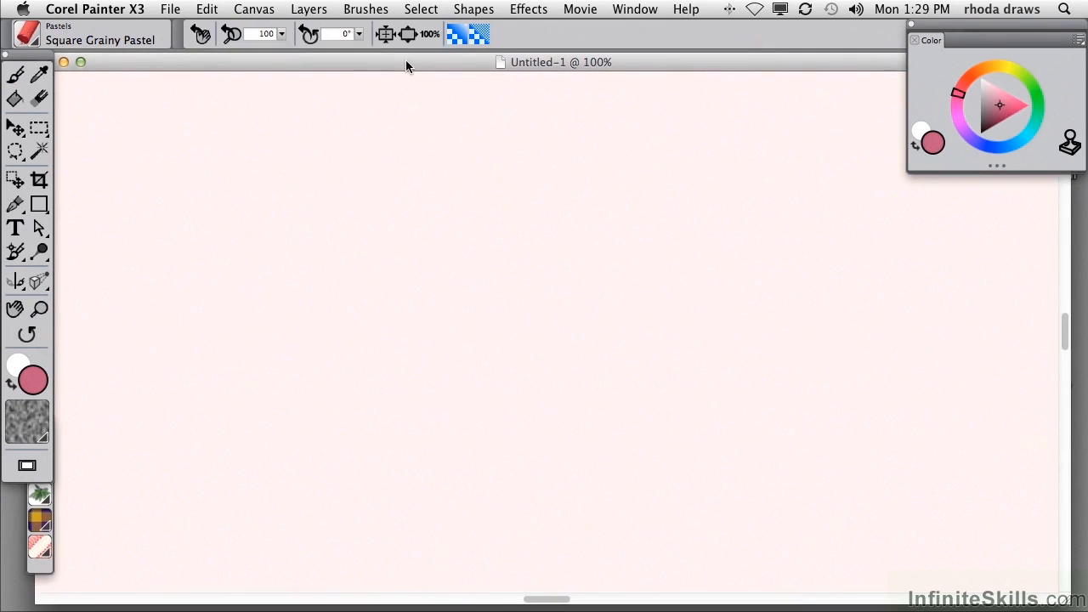
mouse_move(15, 74)
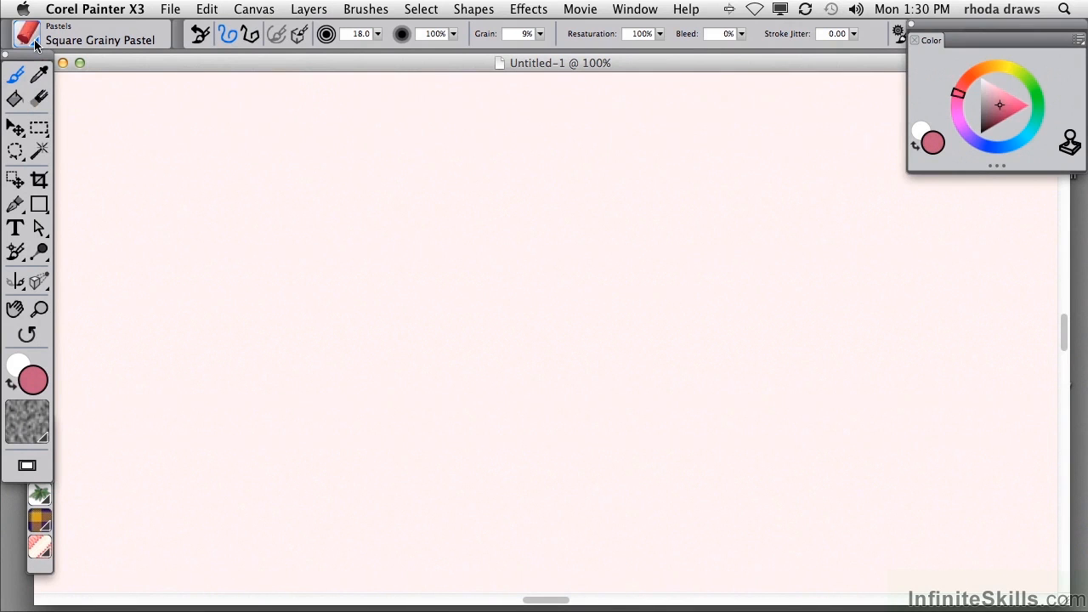
Open the Brush Selector and scroll through categories and Pastels variants
click(26, 33)
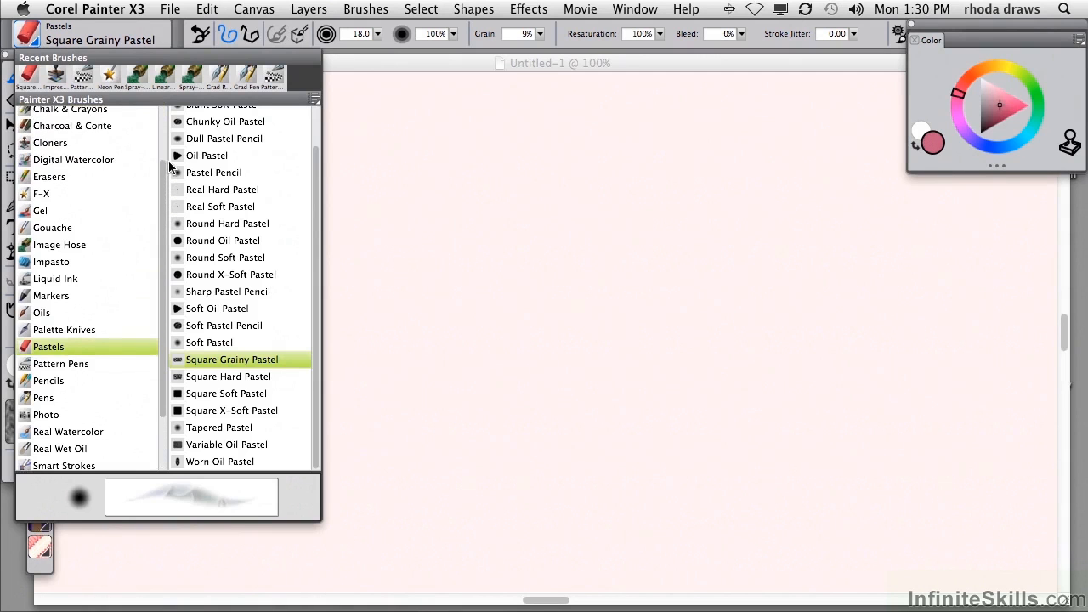
scroll(up, 3)
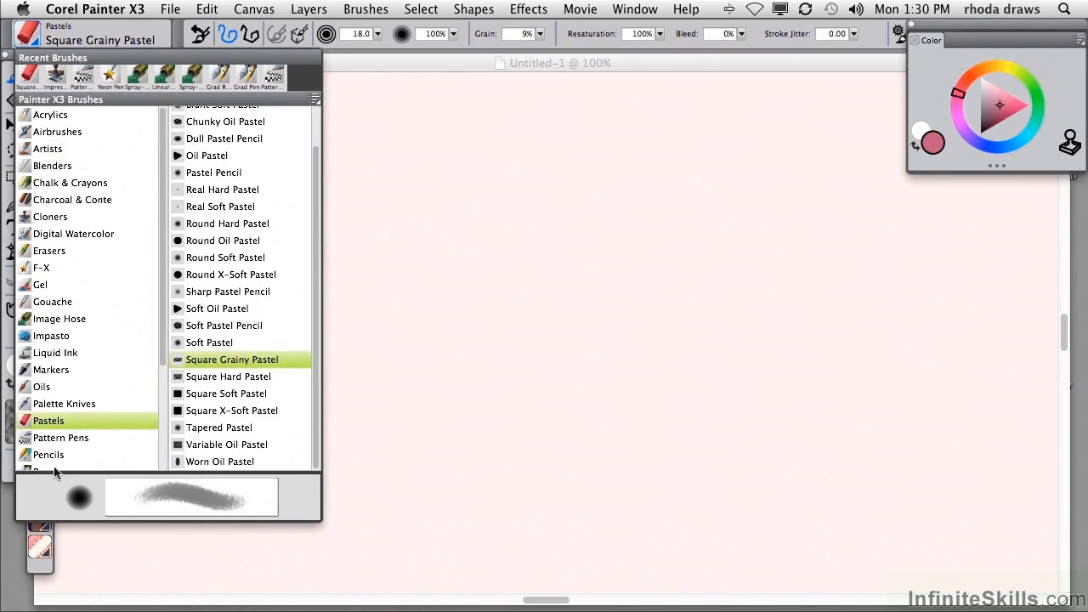
mouse_move(161, 361)
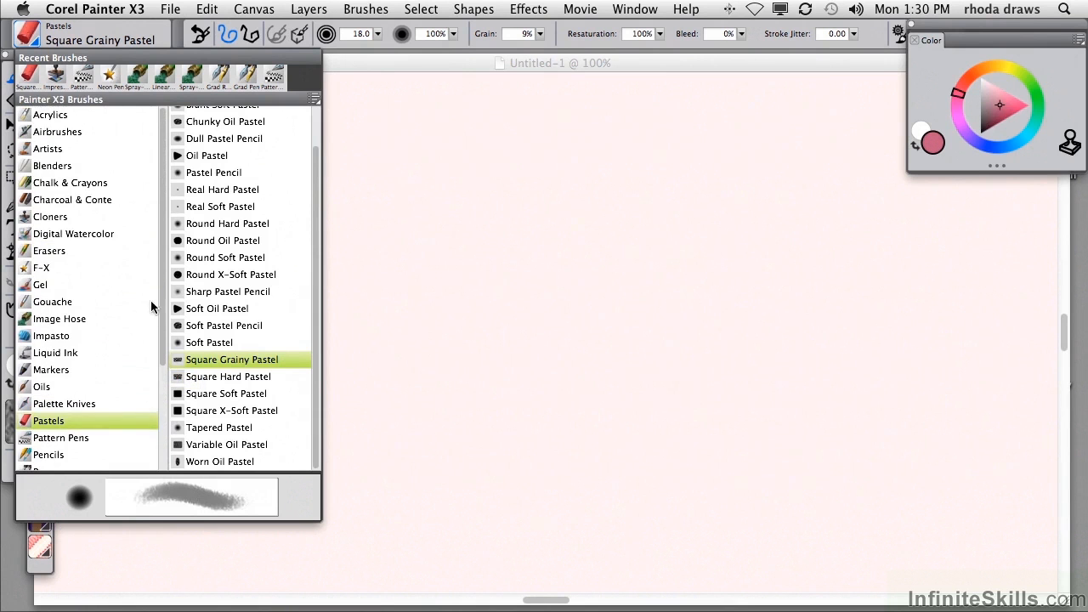
mouse_move(57, 132)
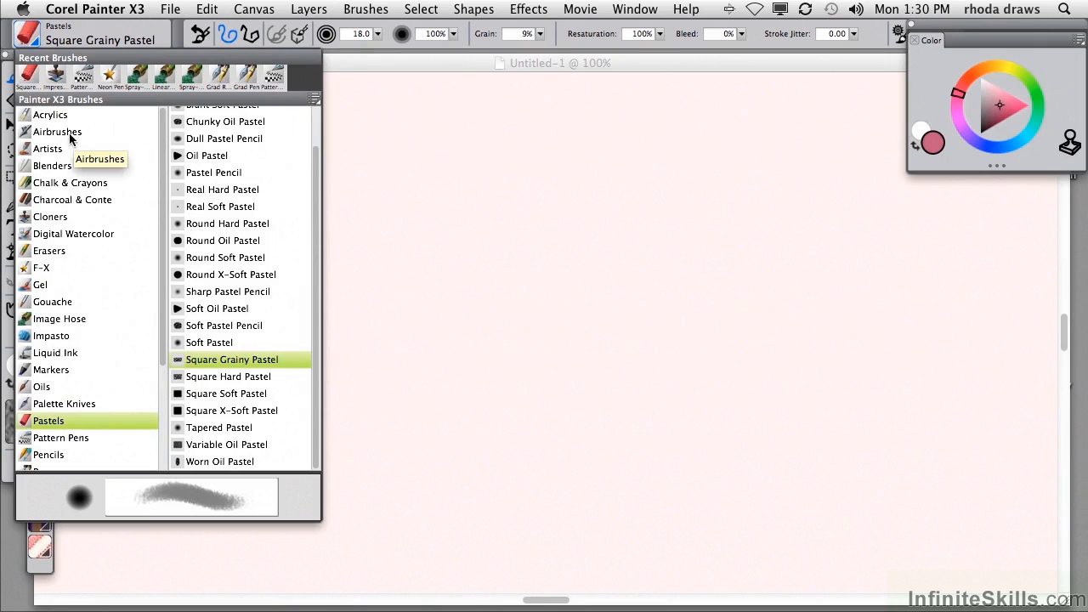
mouse_move(83, 189)
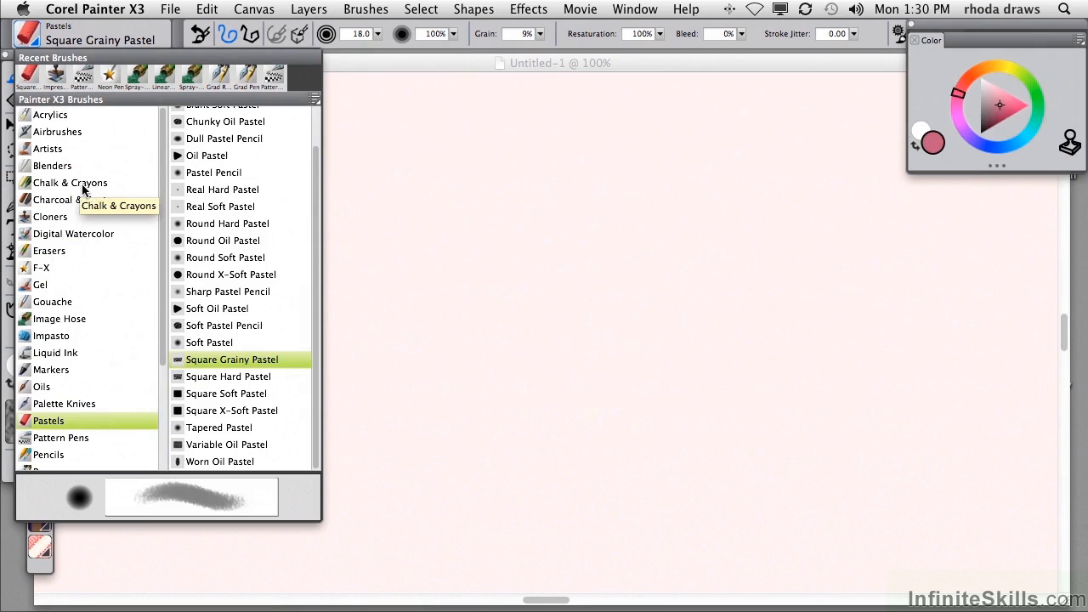
mouse_move(50, 251)
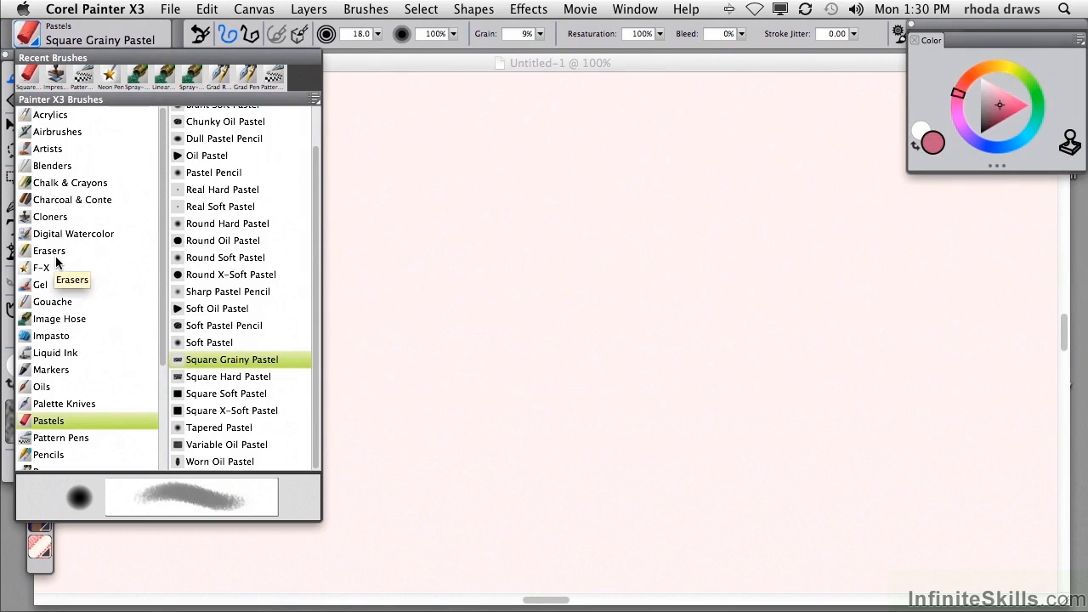
mouse_move(66, 395)
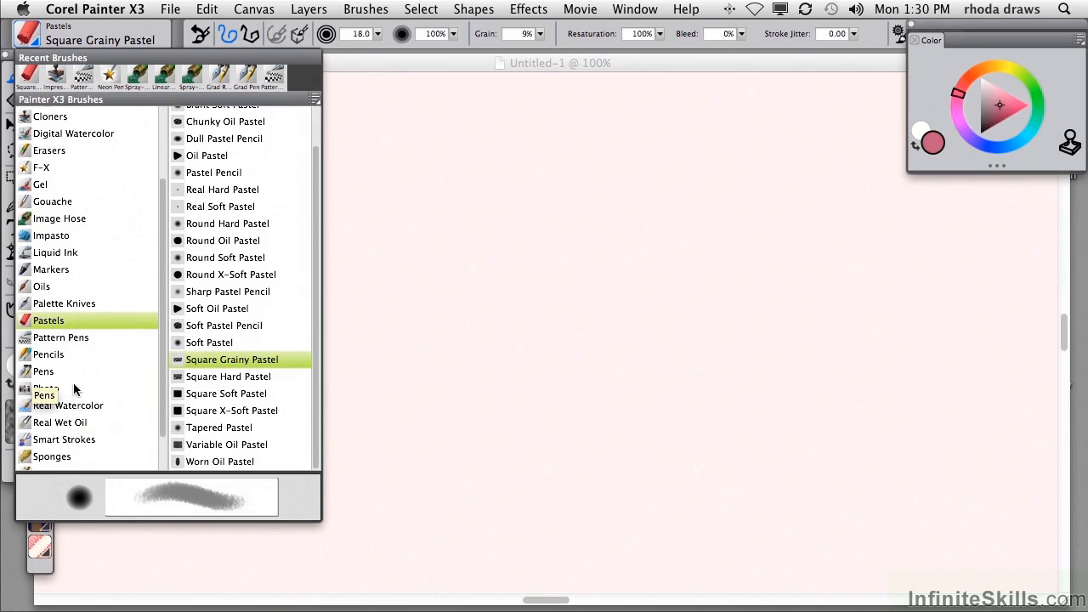
scroll(down, 3)
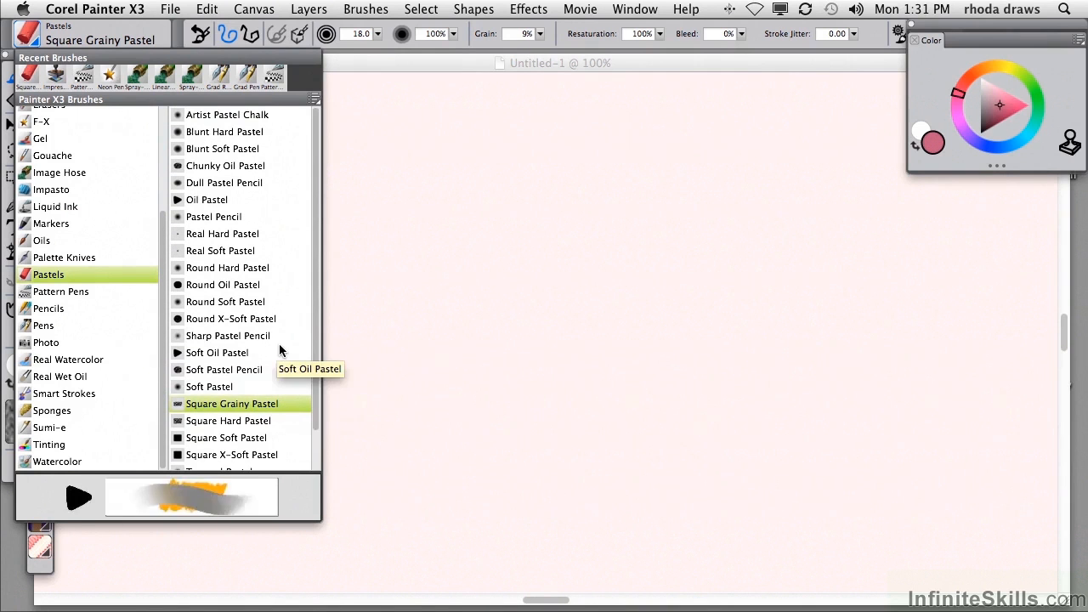
mouse_move(252, 323)
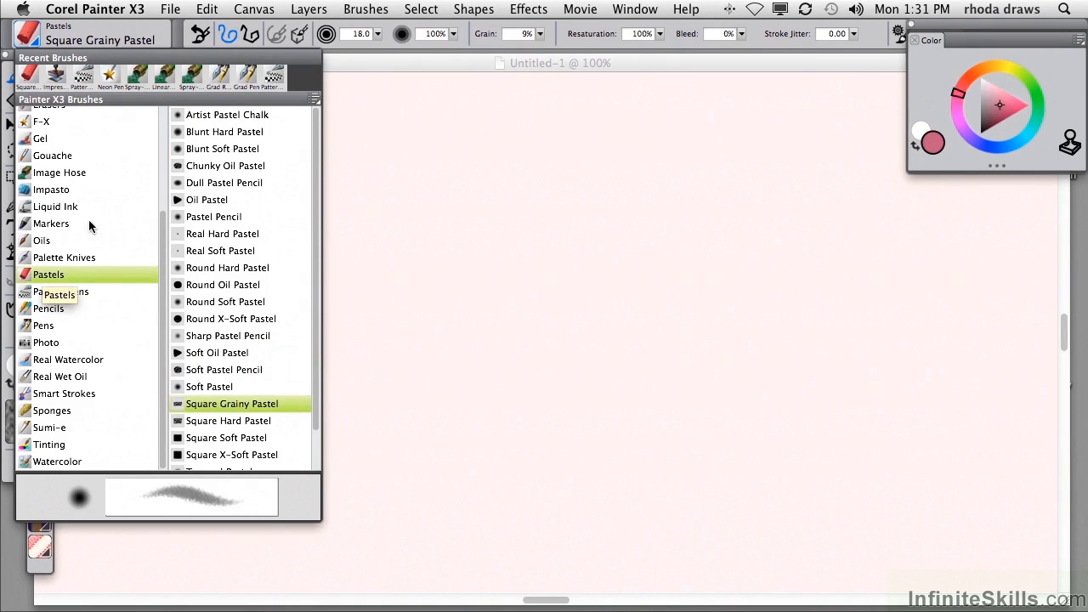
mouse_move(233, 135)
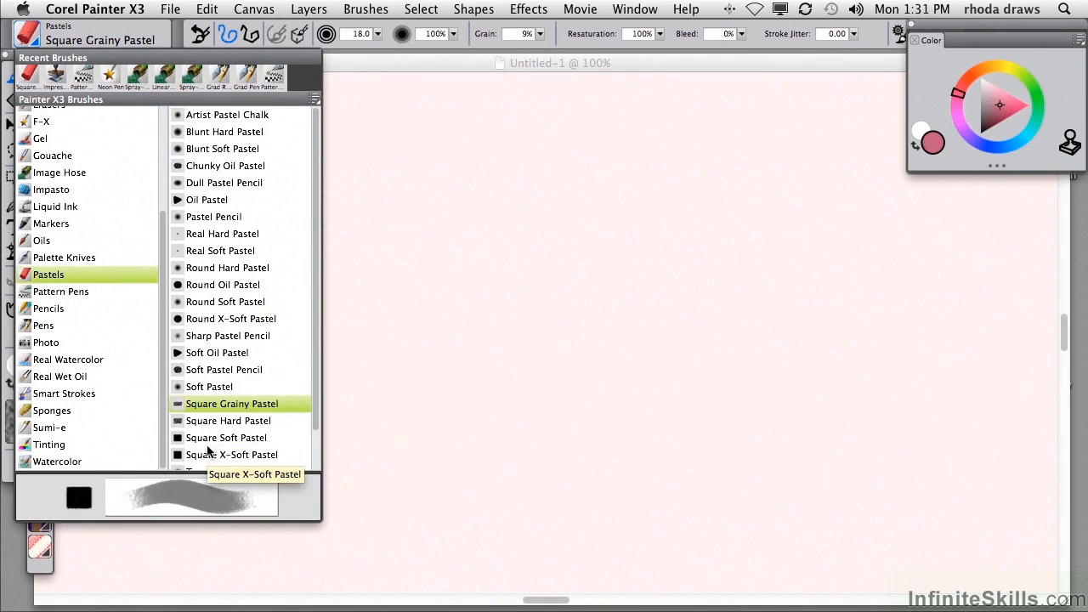
mouse_move(208, 438)
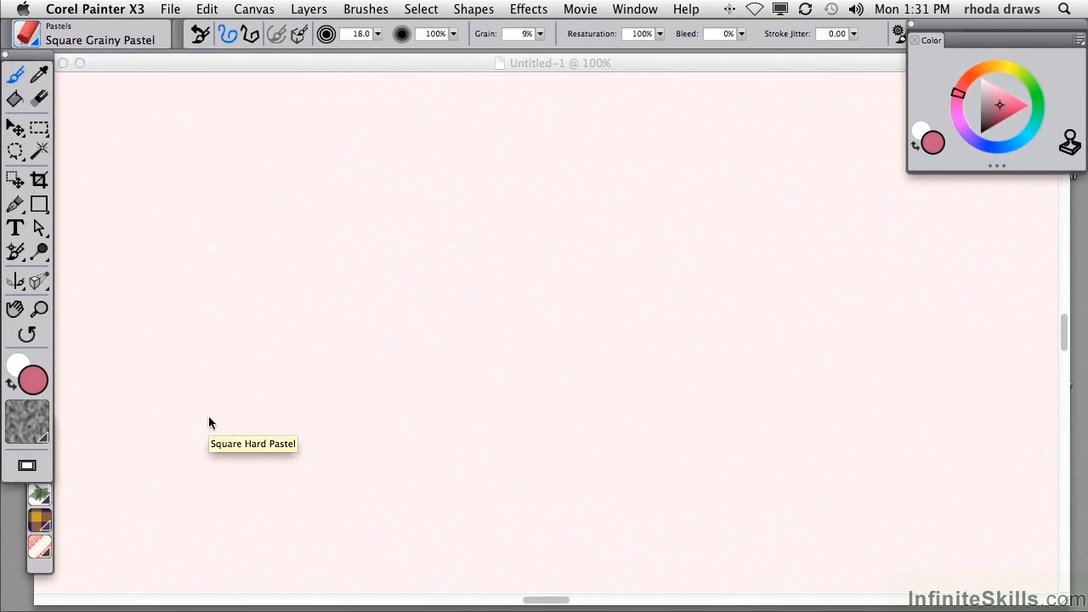
Paint a broad wavy pink Square Hard Pastel stroke at size 40 across the upper canvas
drag(298, 157, 357, 192)
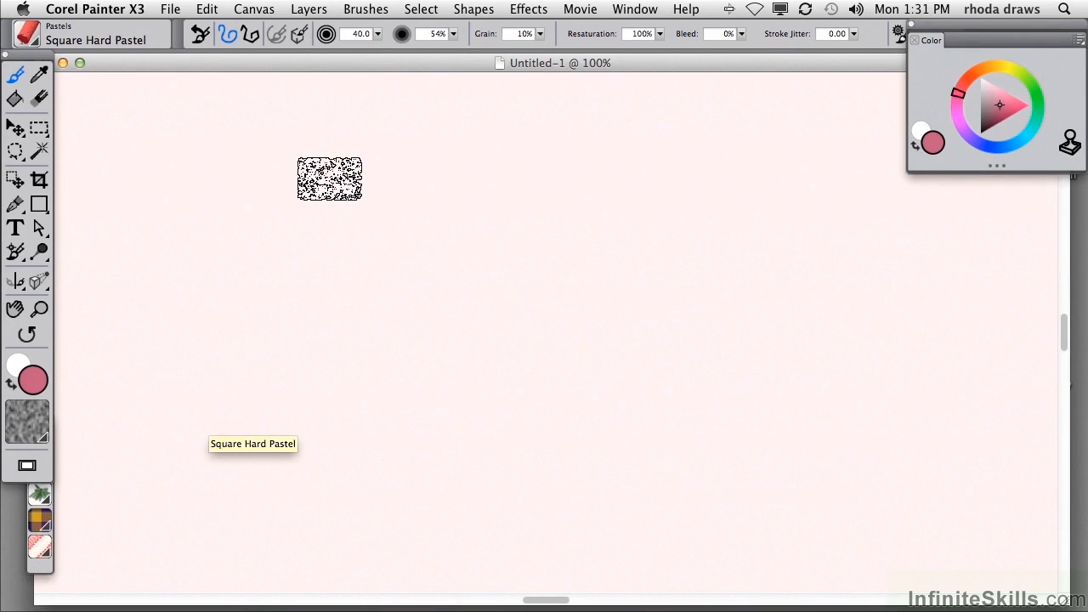
drag(298, 196, 693, 285)
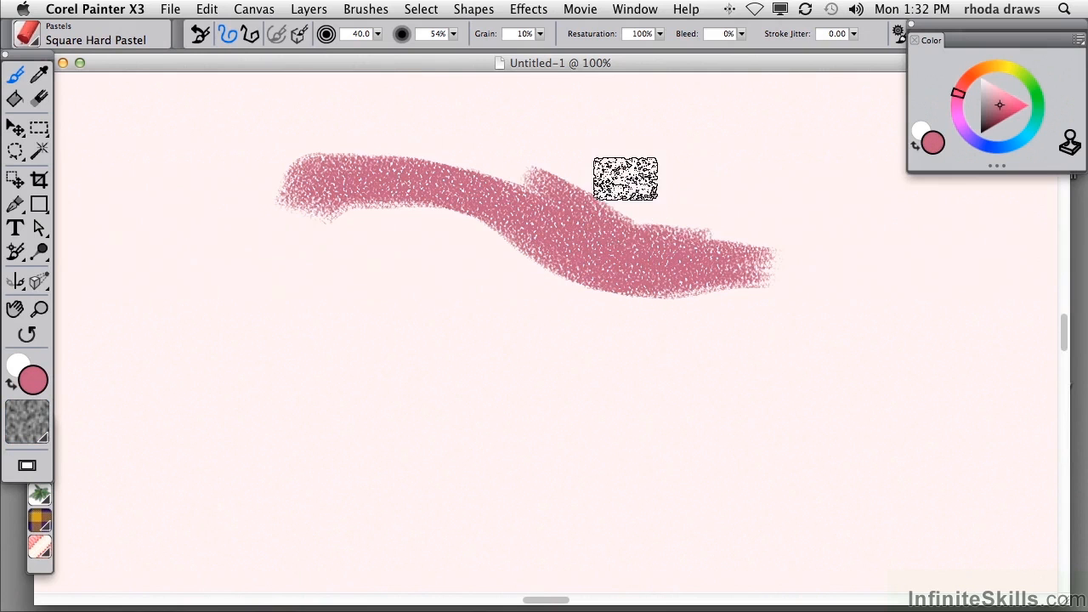
drag(625, 179, 613, 210)
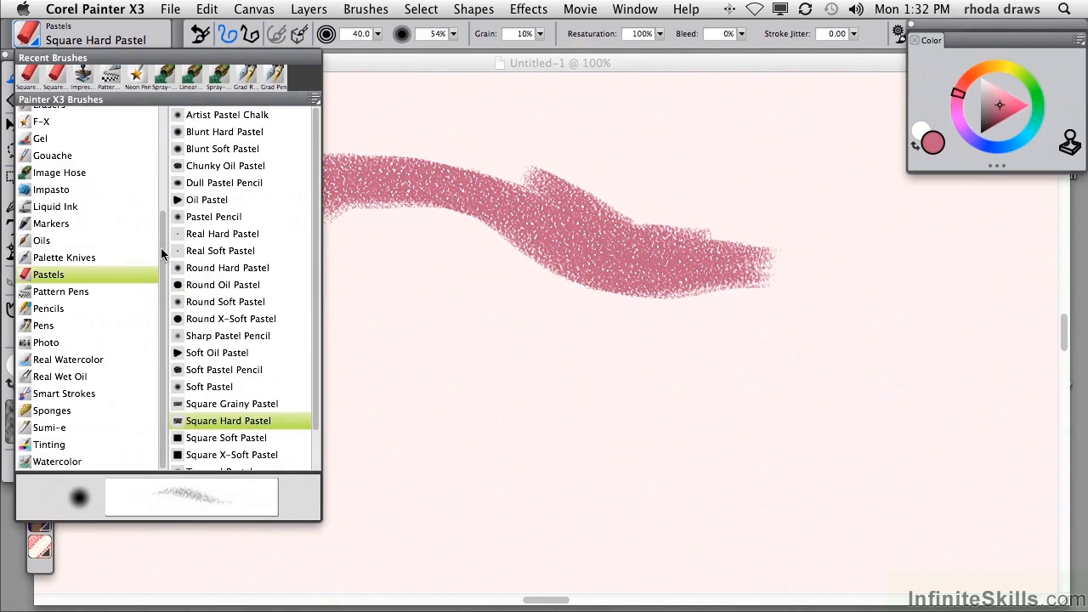
mouse_move(48, 309)
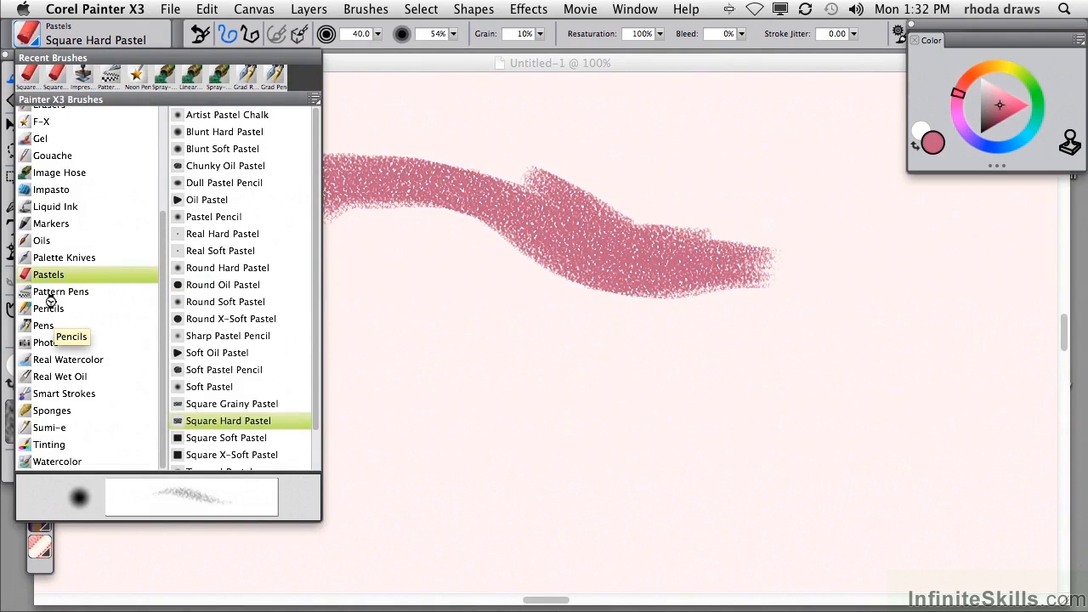
Select the Real 2B Pencil variant and pick blue from the Color wheel
click(49, 307)
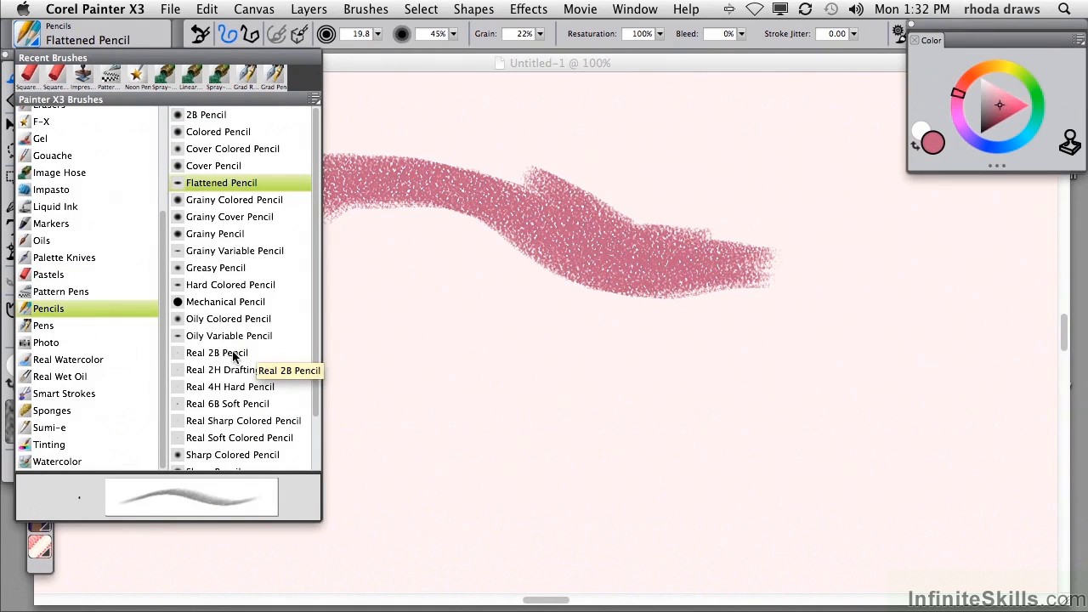
click(217, 352)
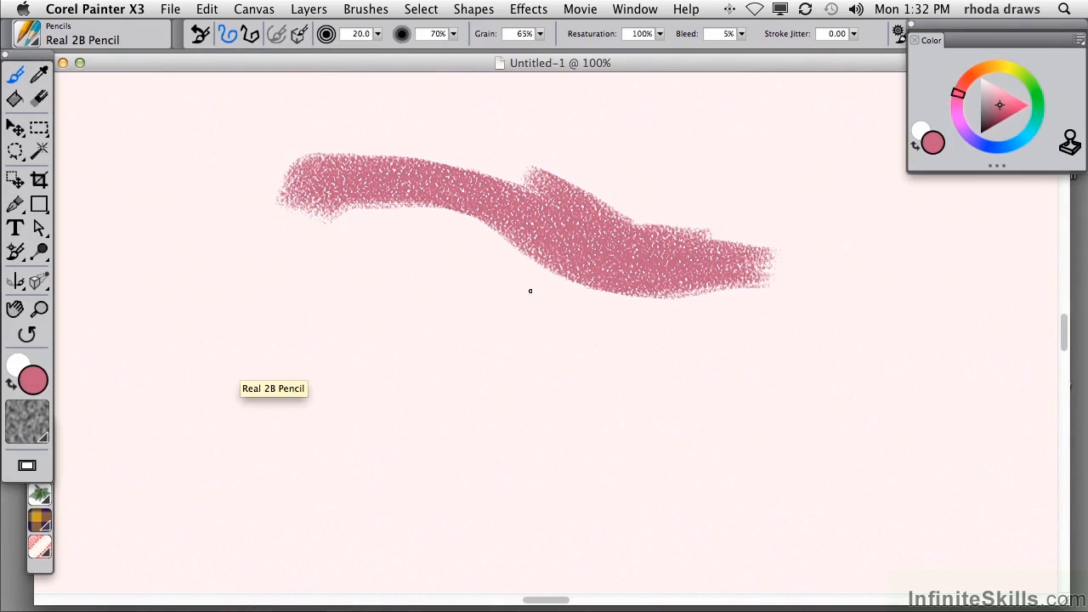
mouse_move(981, 147)
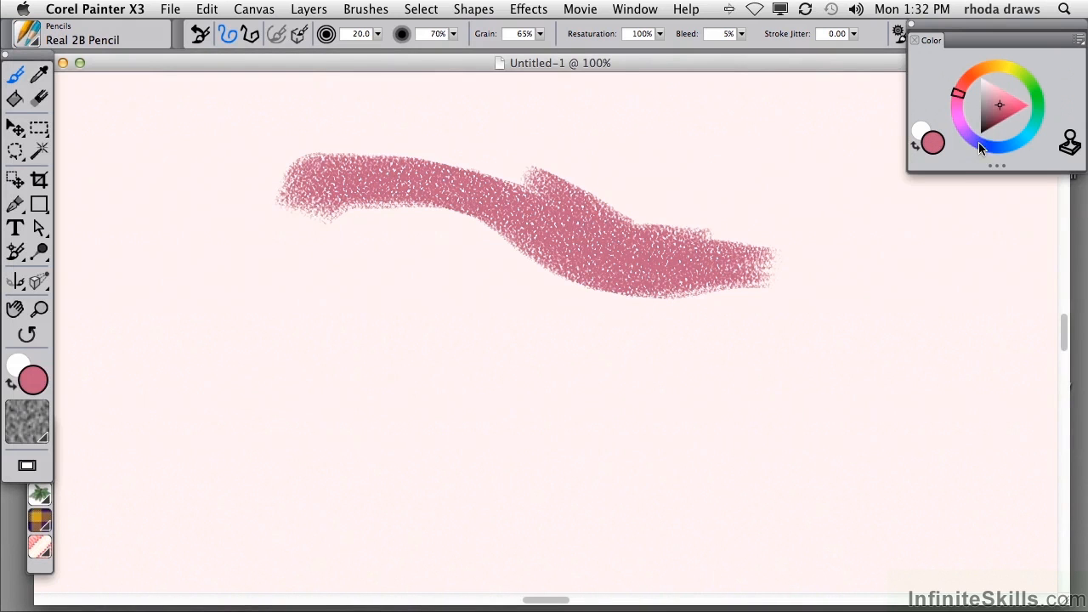
click(986, 107)
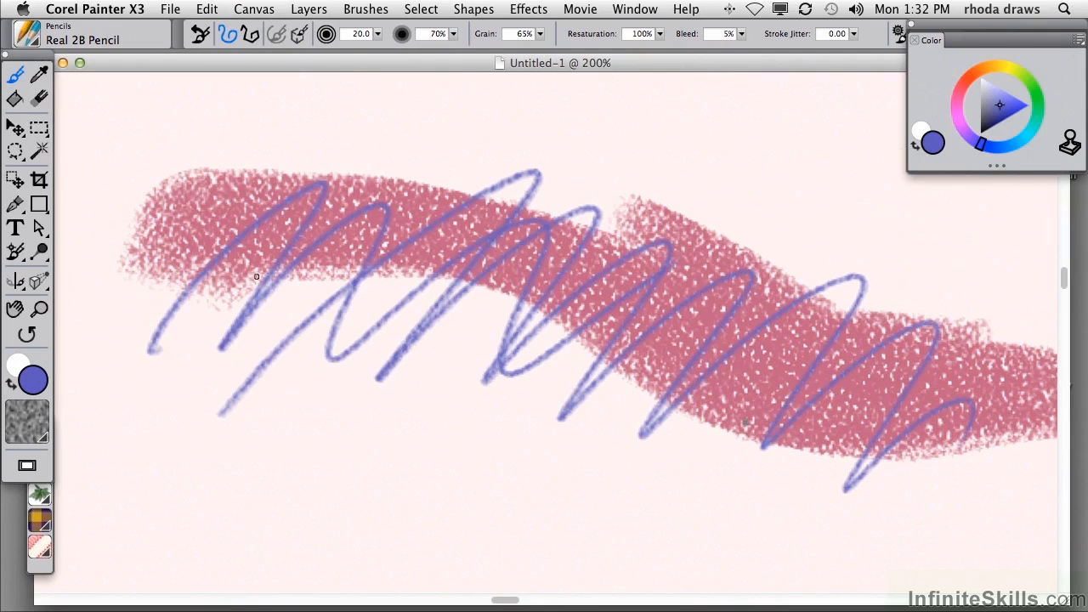
mouse_move(361, 277)
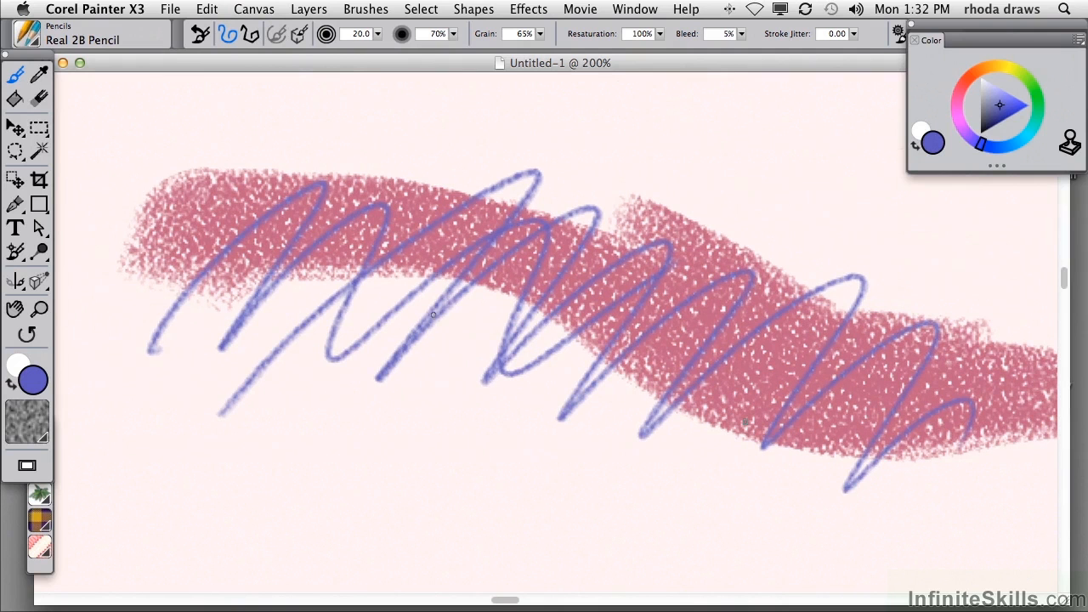
mouse_move(436, 326)
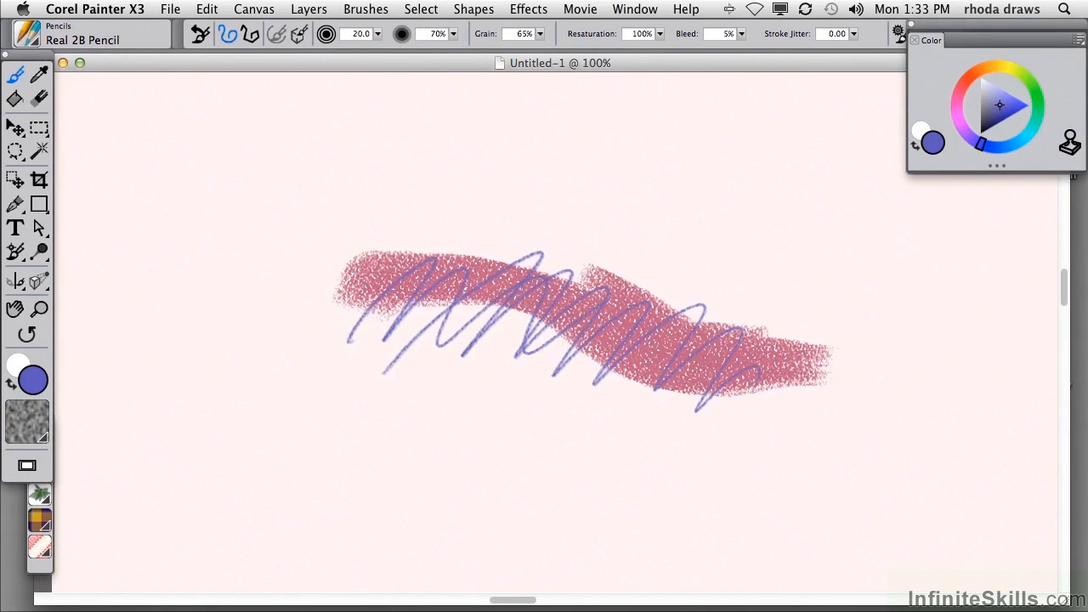
mouse_move(926, 398)
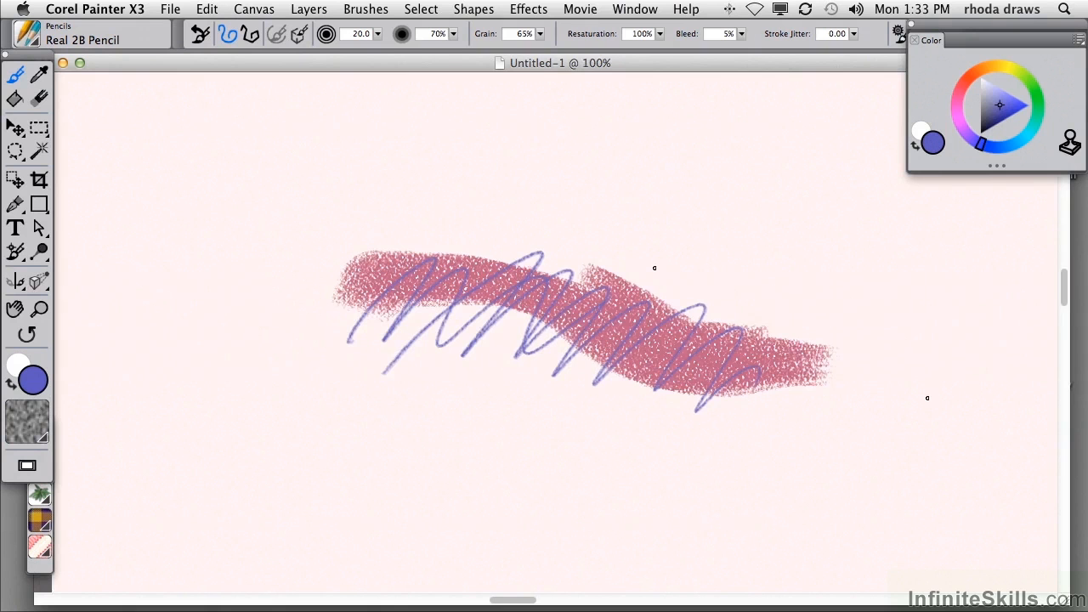
mouse_move(654, 68)
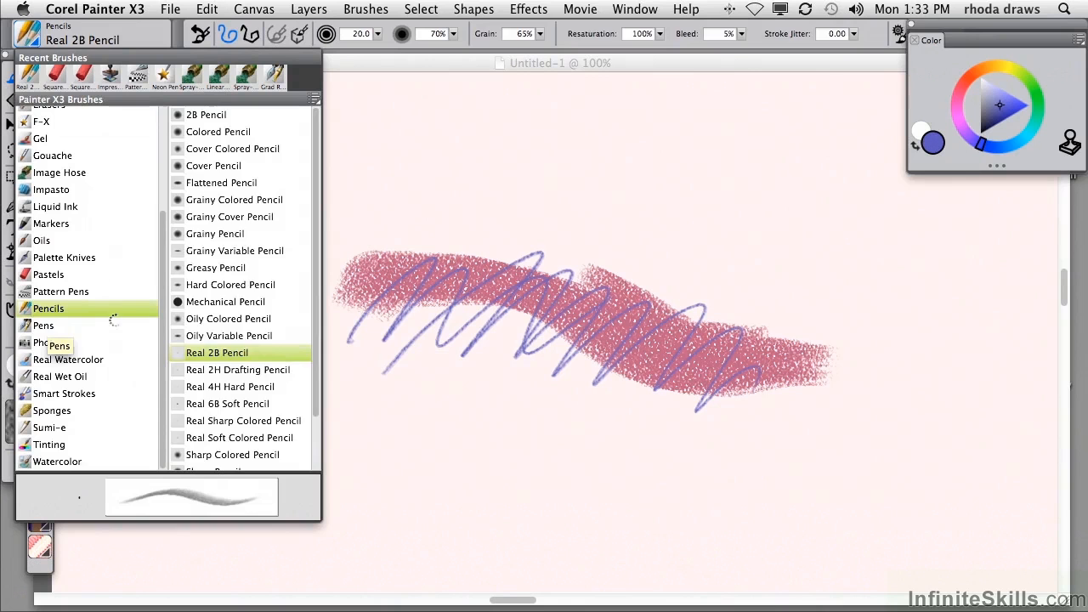
Choose the Pens > Dry Ink brush and stamp two dabs of ink dots
click(43, 325)
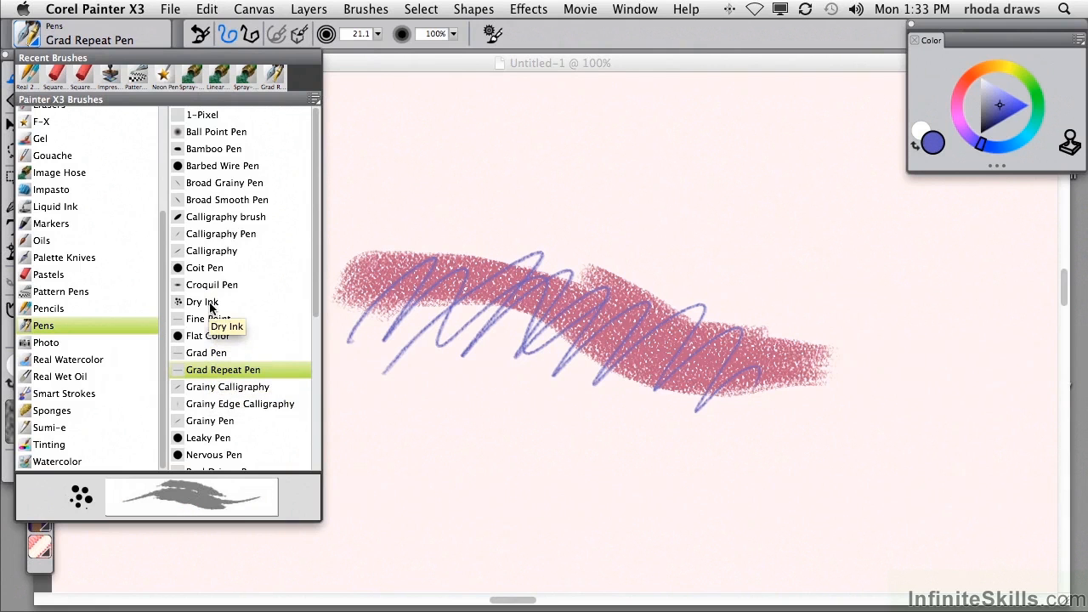
click(203, 302)
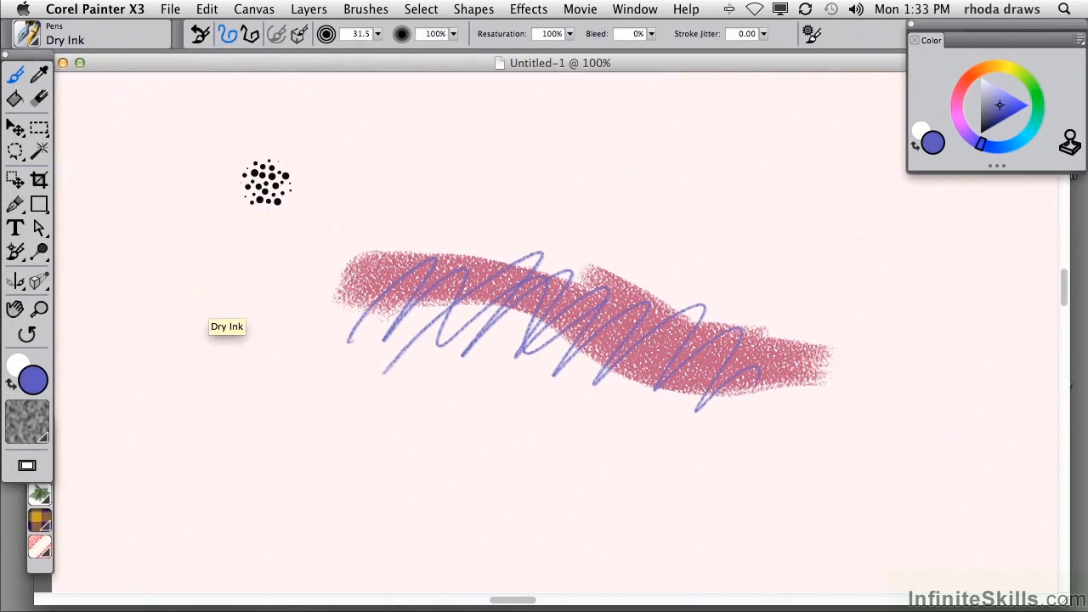
click(332, 170)
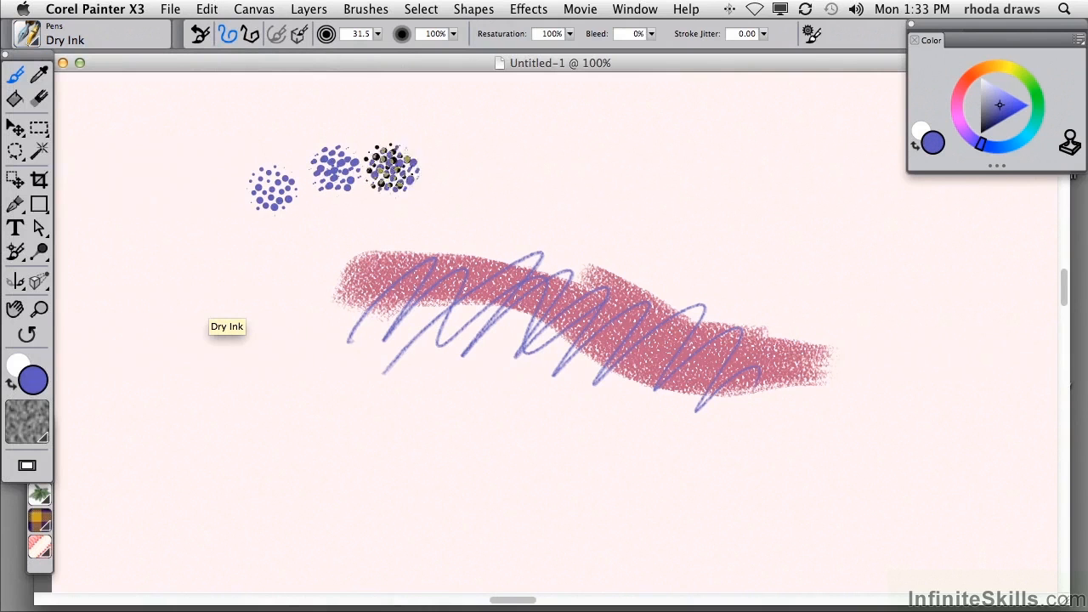
click(464, 220)
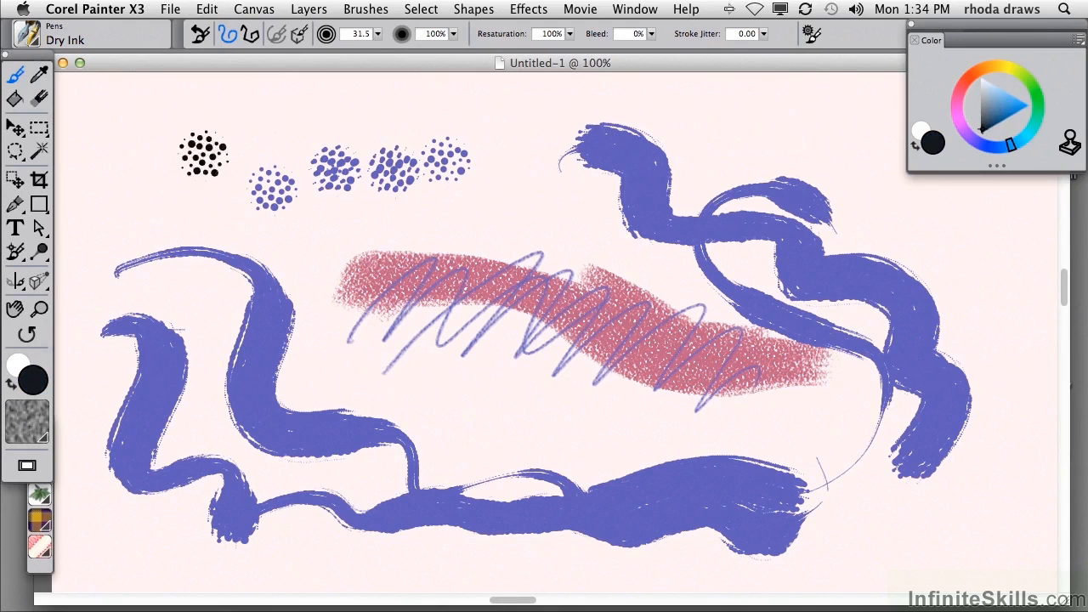
Paint black Dry Ink wavy strokes and a thick loop across the drawing, plus a final dab
drag(157, 136, 511, 298)
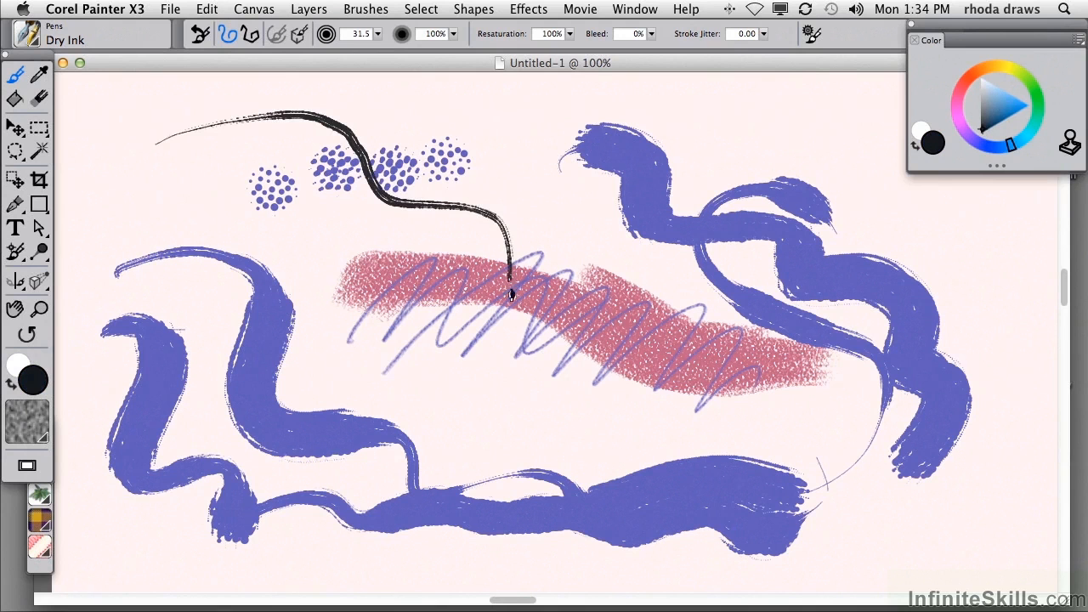
drag(510, 289, 936, 484)
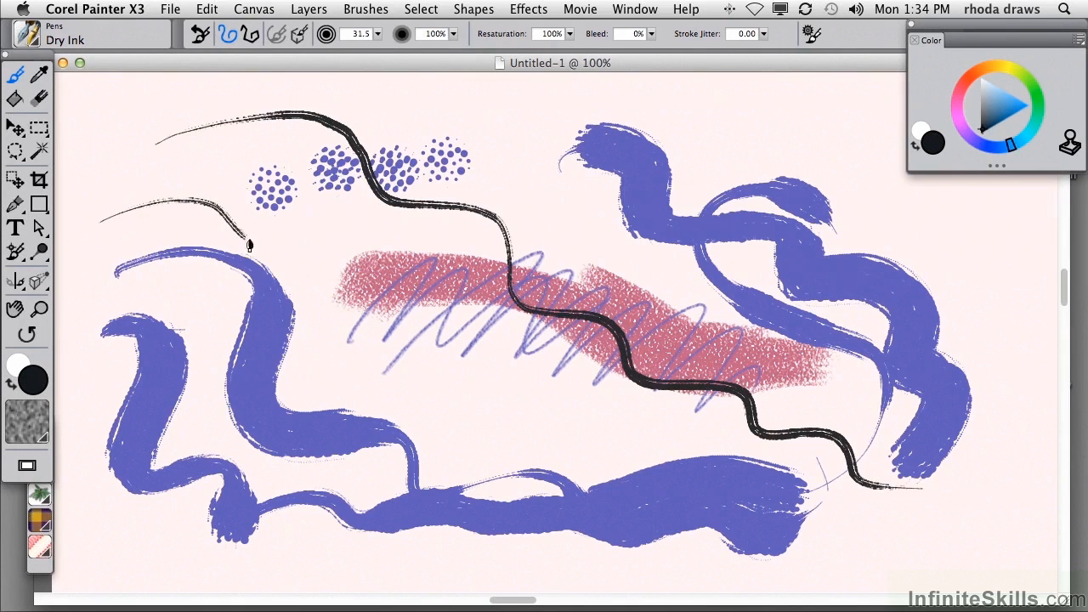
drag(247, 238, 659, 463)
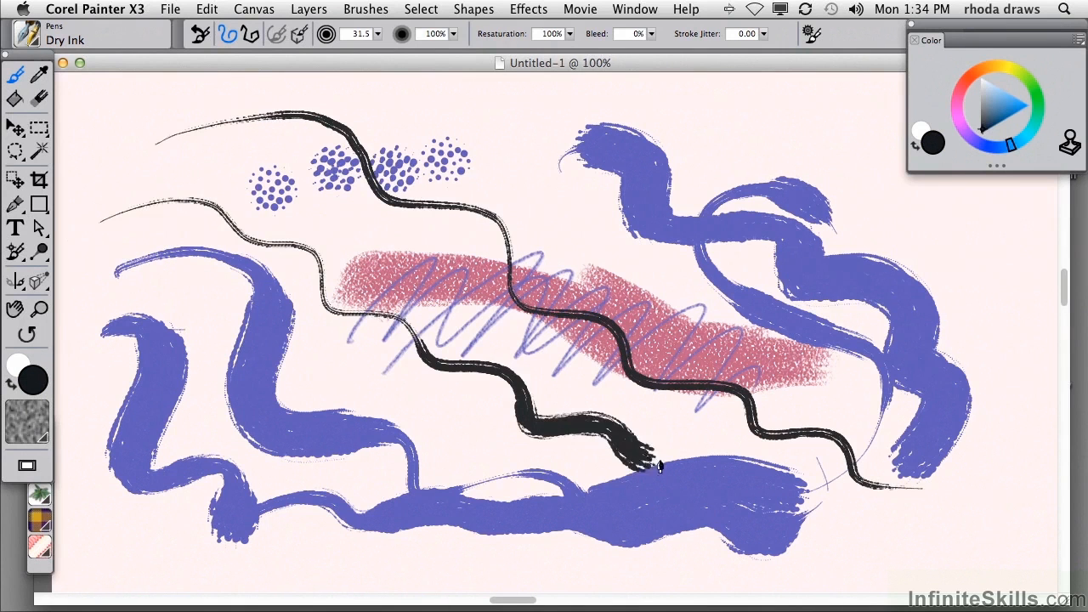
drag(655, 463, 744, 153)
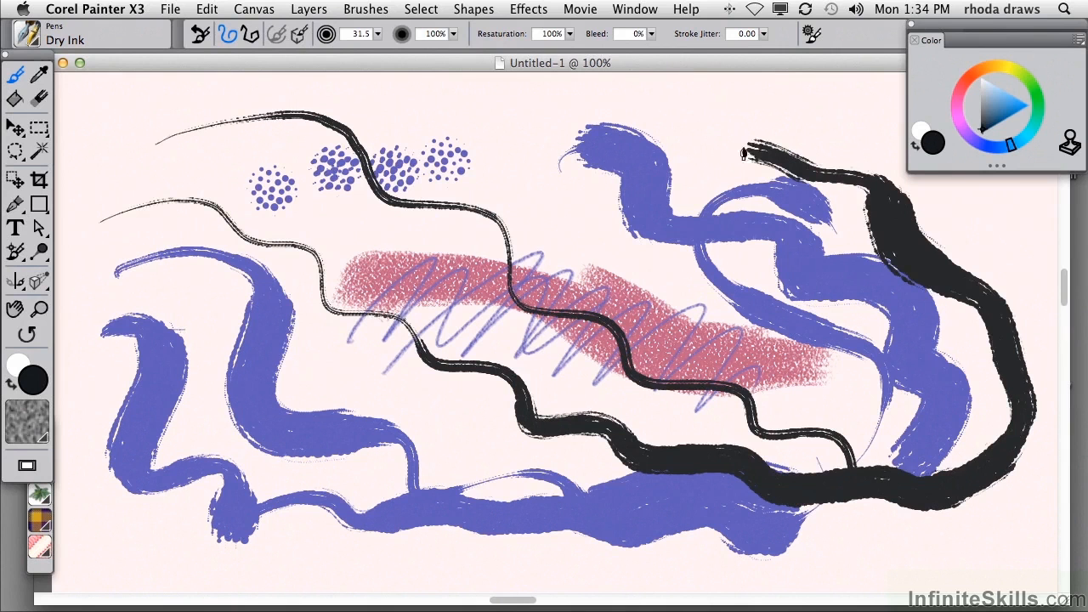
drag(744, 153, 434, 485)
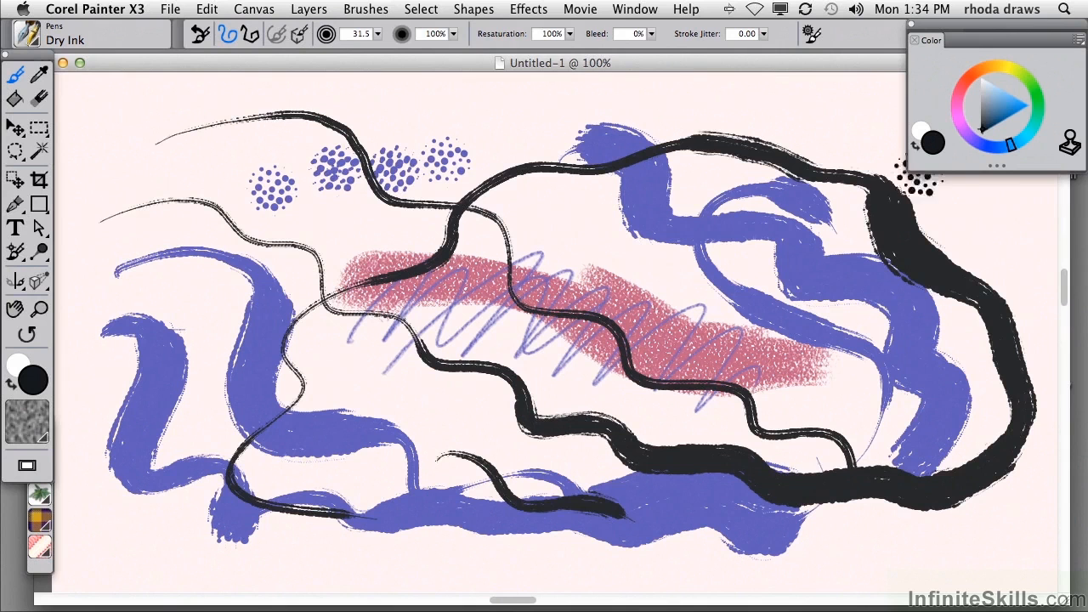
click(910, 183)
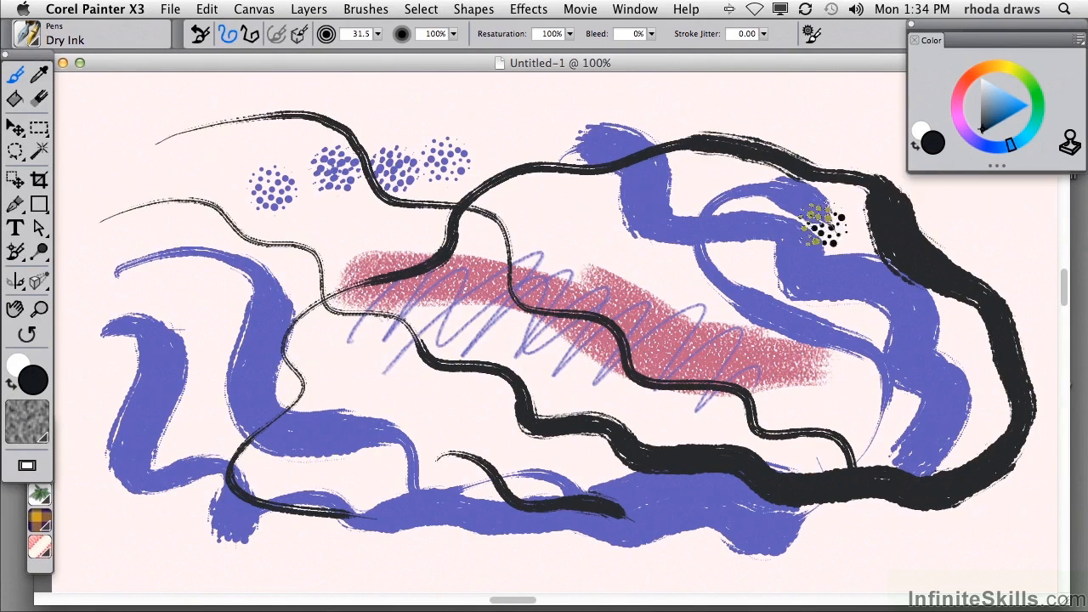
click(420, 10)
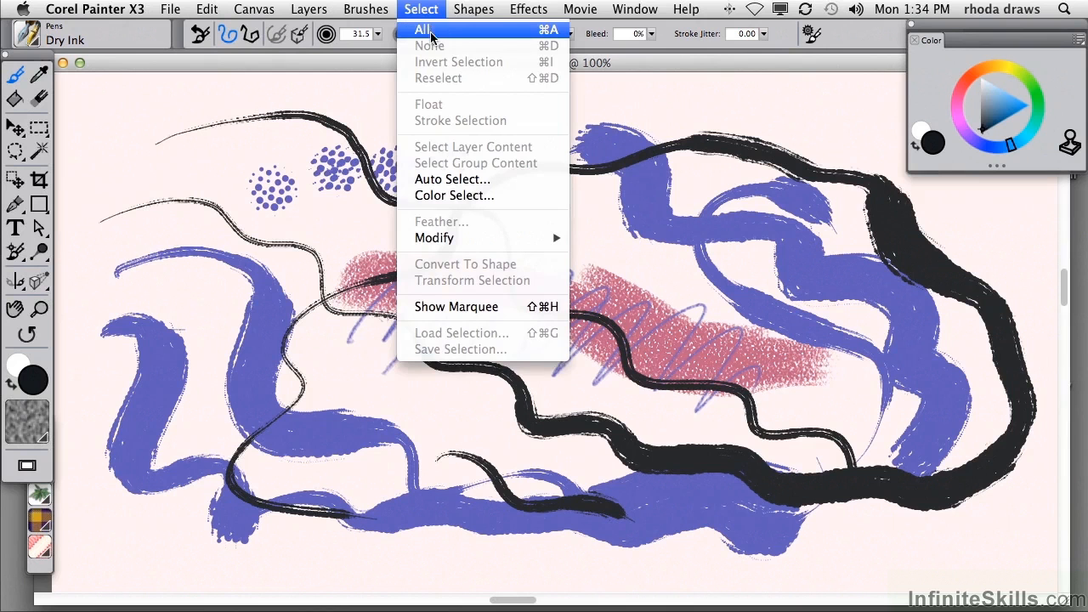
mouse_move(449, 37)
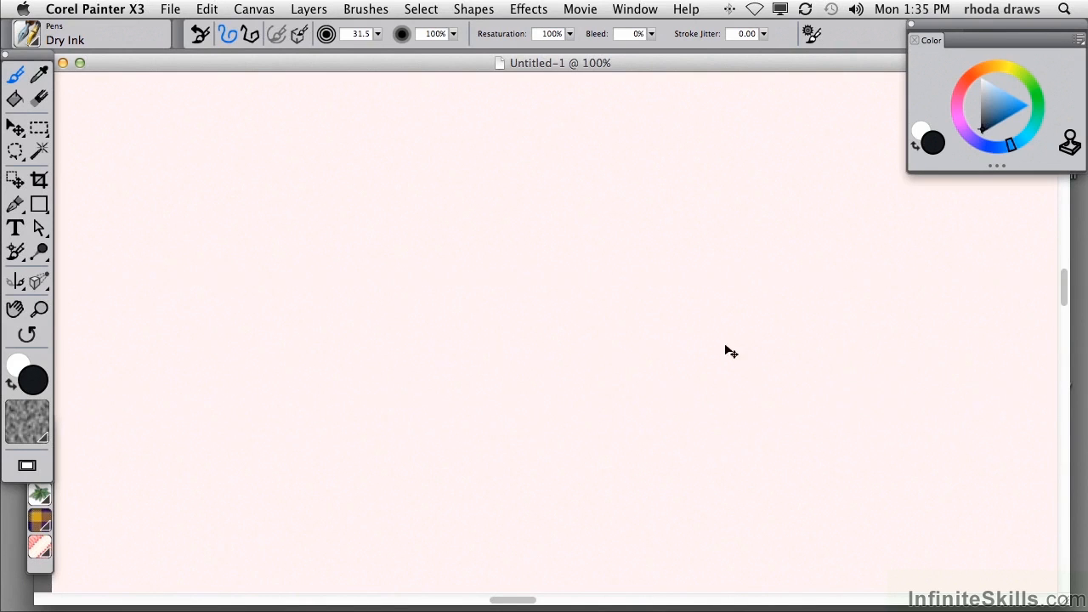
Reopen the brush library over the cleared blank canvas
click(25, 34)
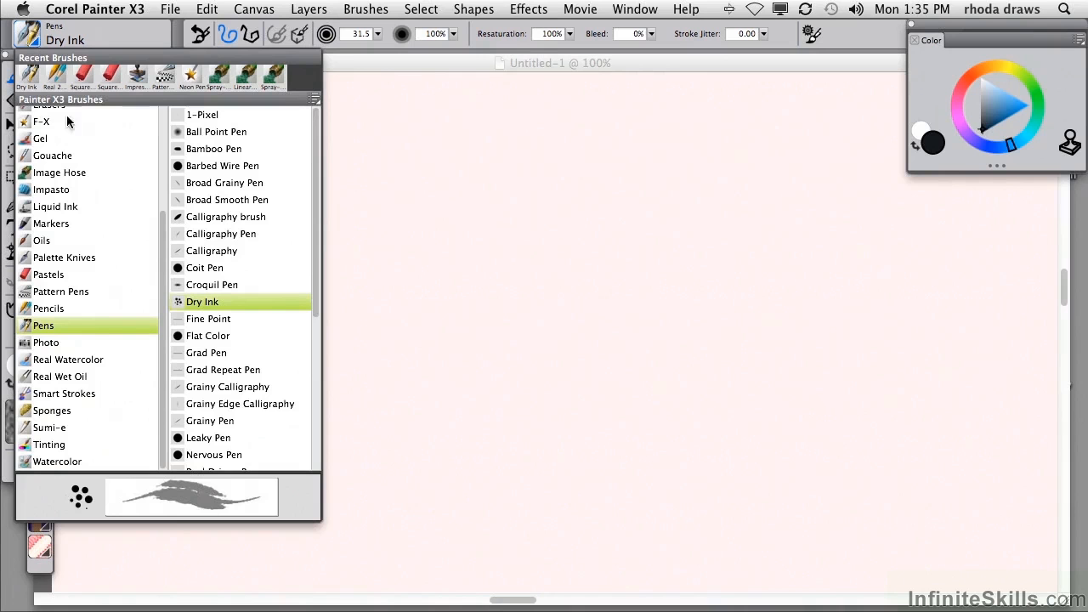
mouse_move(60, 377)
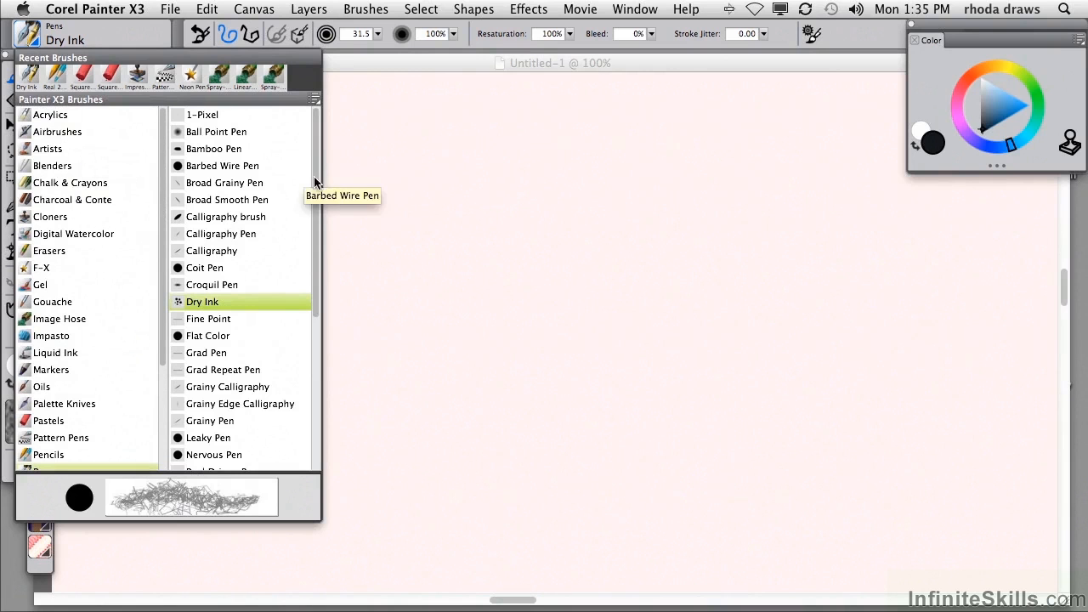
scroll(down, 3)
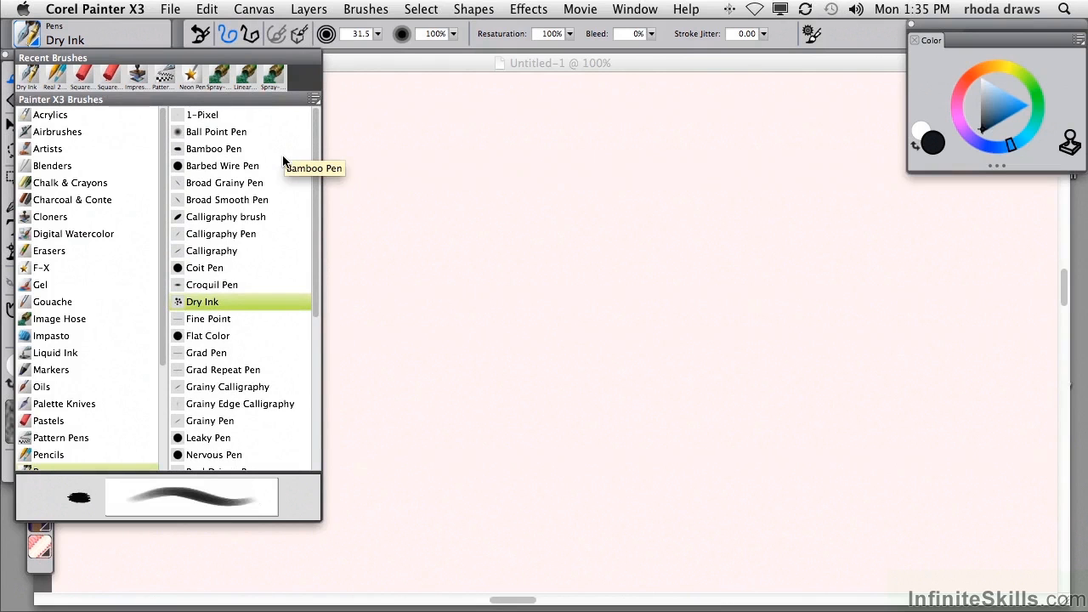
mouse_move(223, 166)
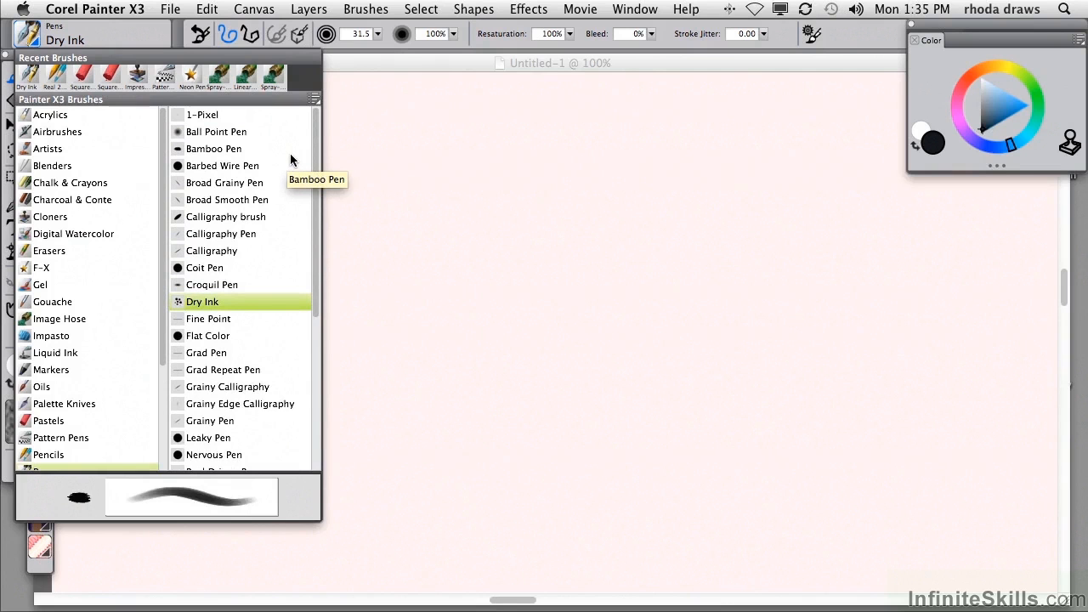
mouse_move(221, 166)
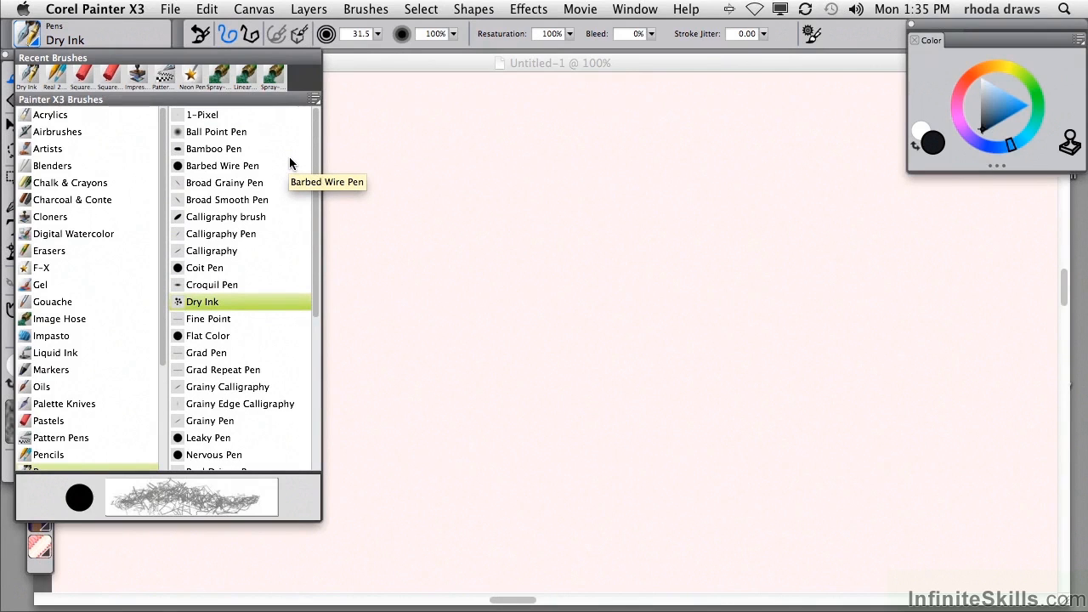